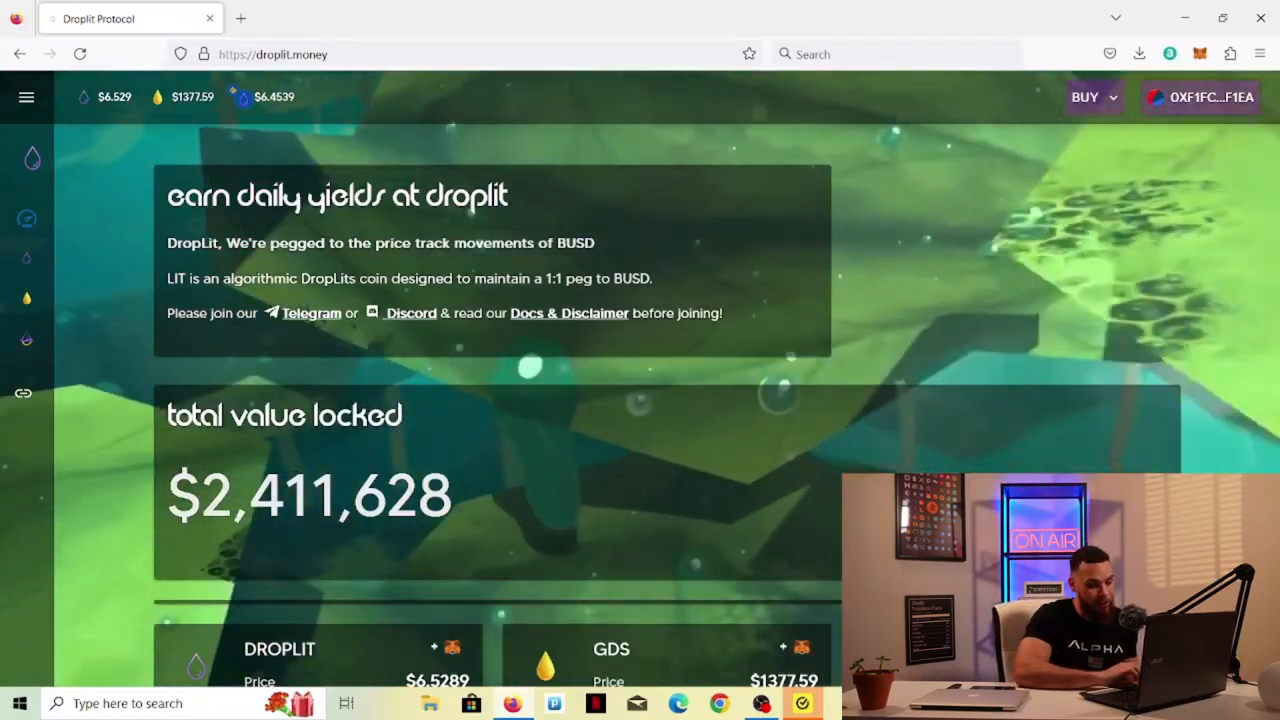
Step: Go to Droplit's Staking page and scroll to the golden drip reward pools near 2,000% APR
scroll(down, 3)
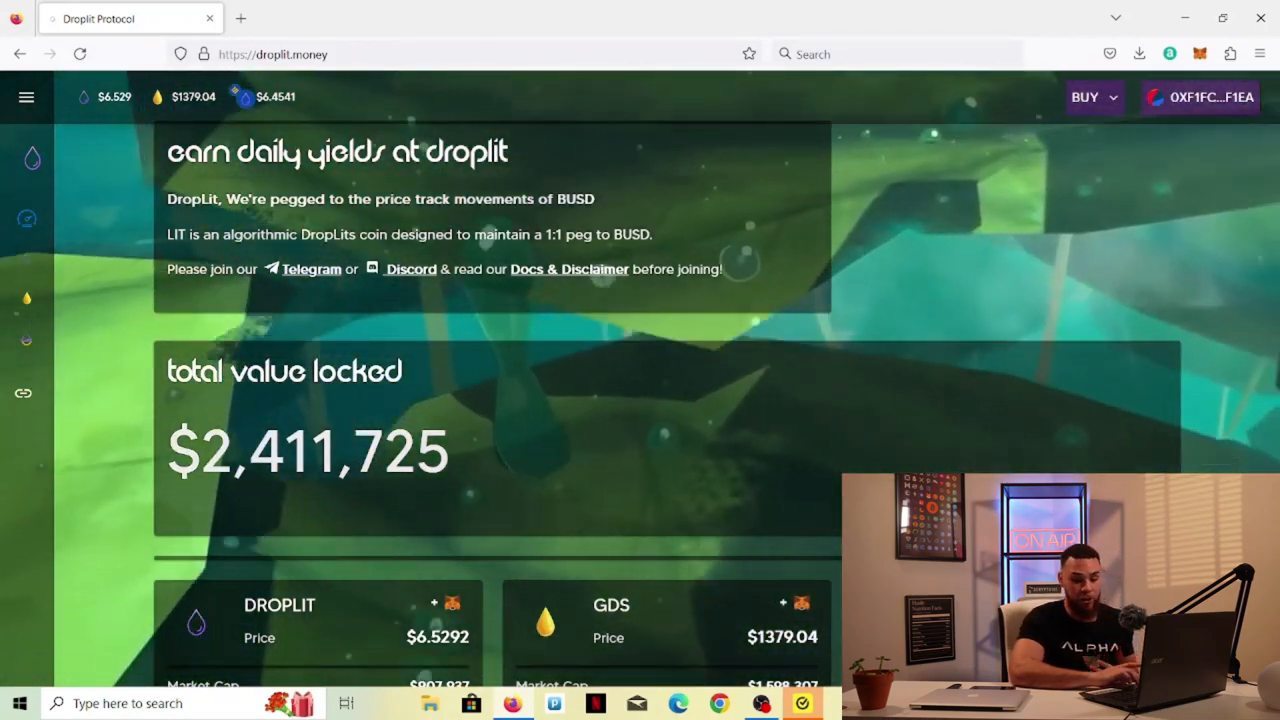
scroll(down, 3)
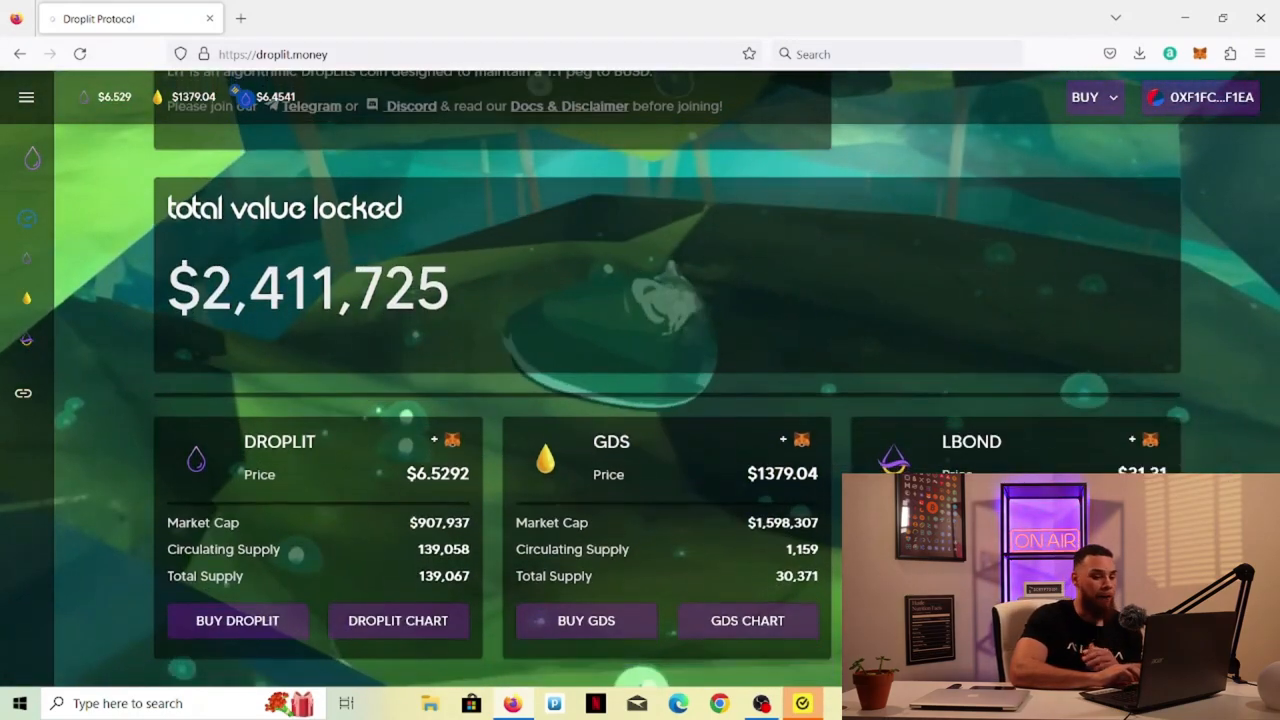
scroll(up, 3)
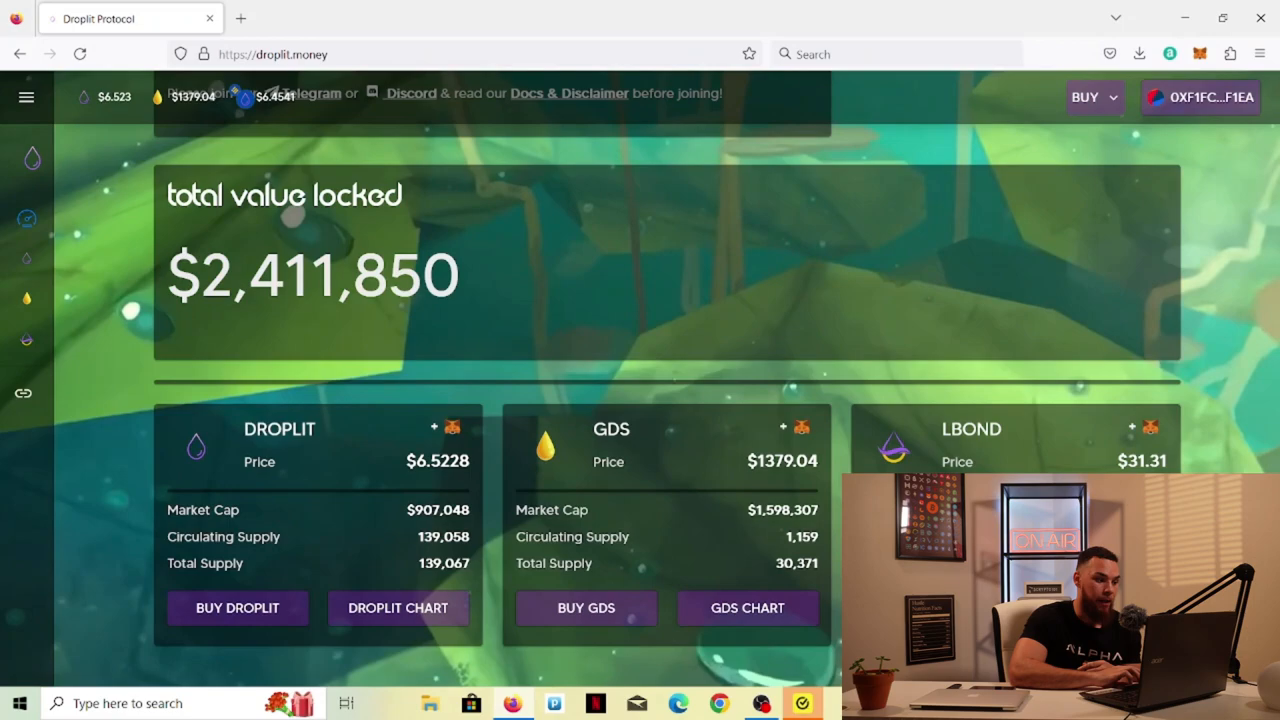
mouse_move(28, 218)
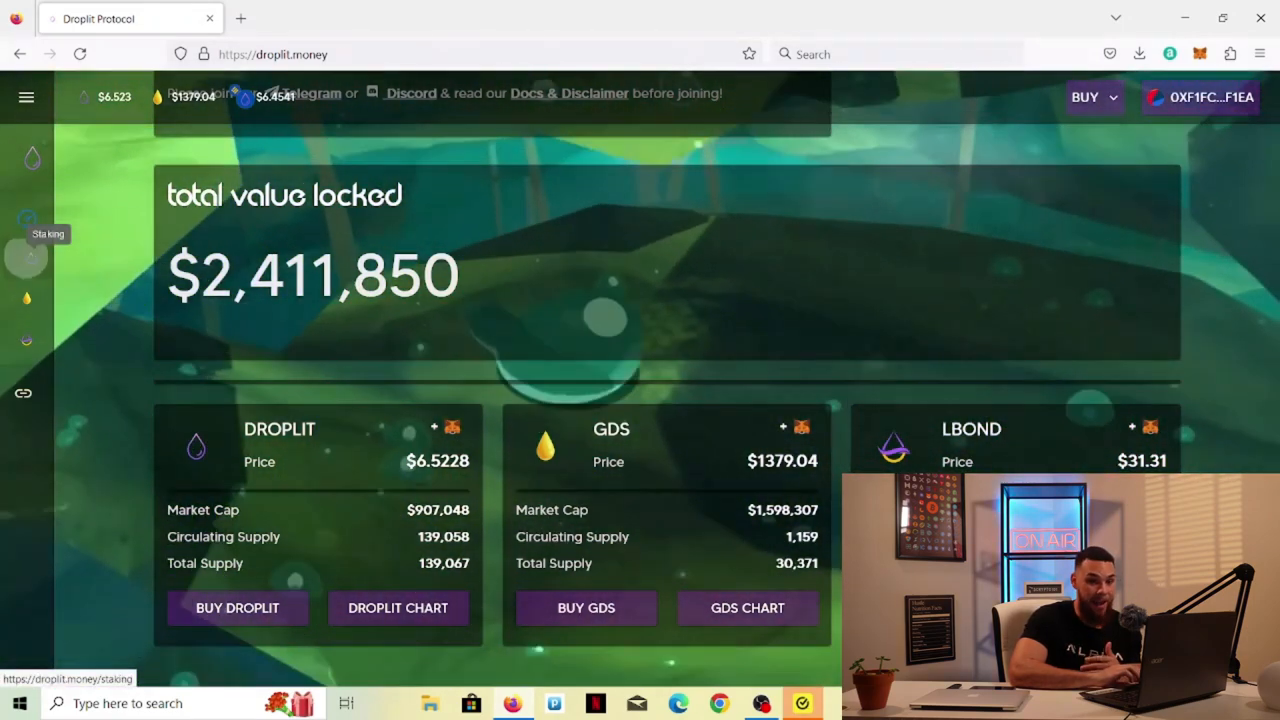
click(24, 256)
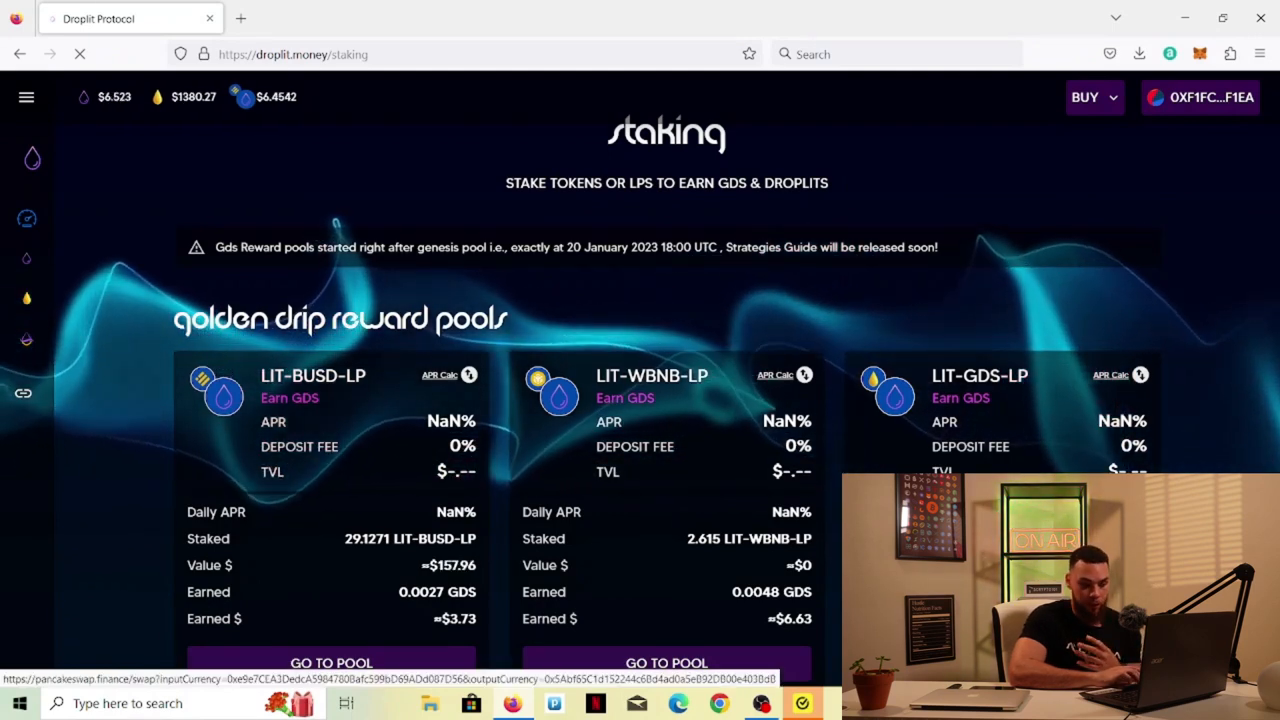
scroll(down, 3)
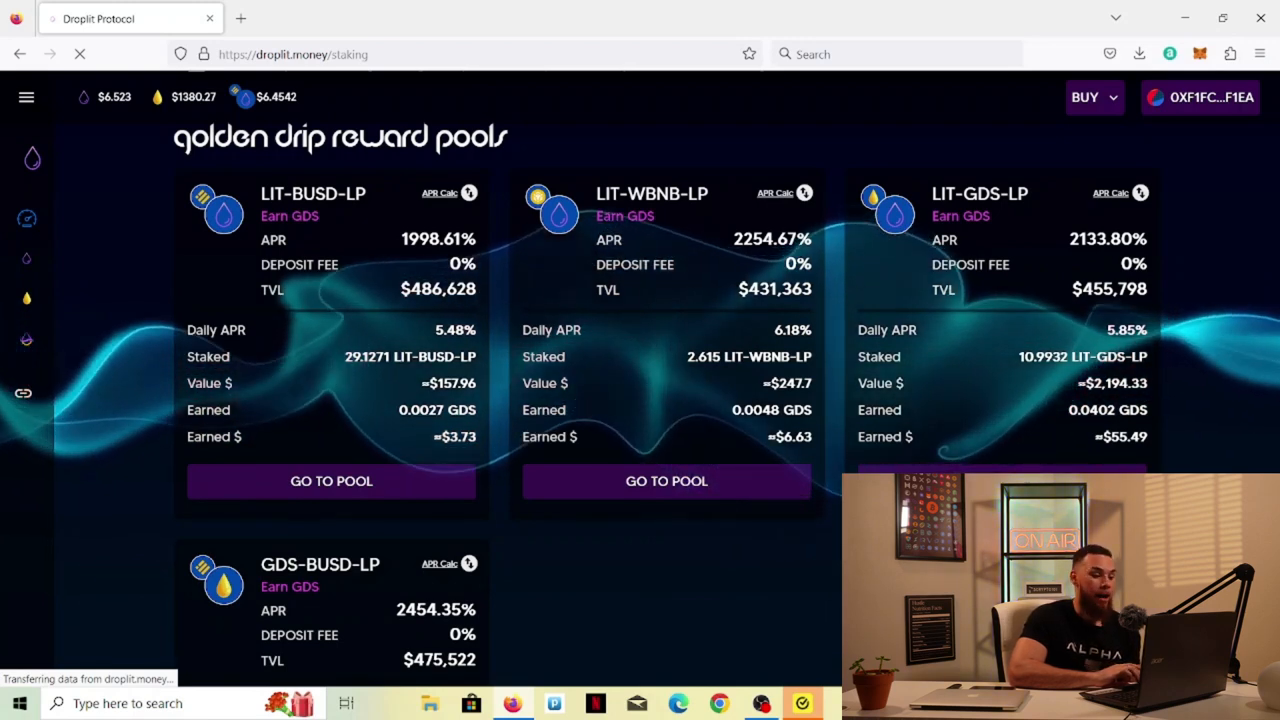
scroll(down, 3)
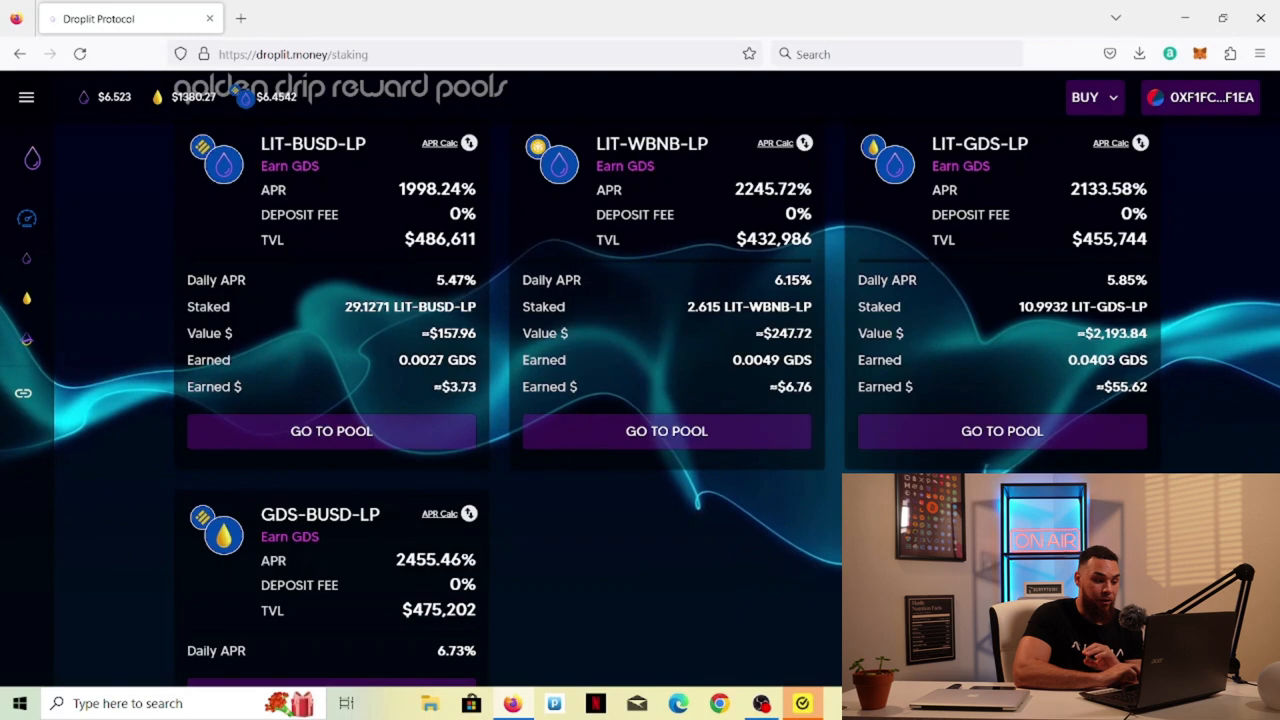
Step: Review the remaining reward pools, then launch PancakeSwap in a second browser tab
scroll(down, 3)
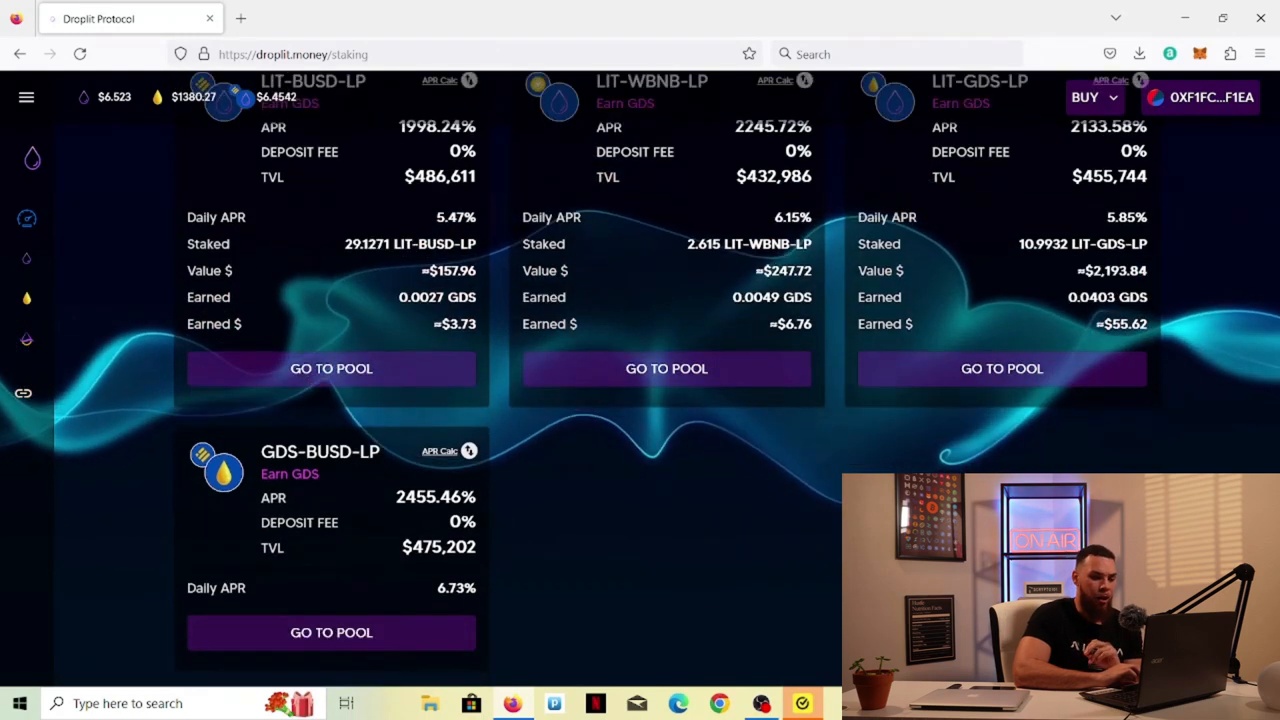
scroll(down, 3)
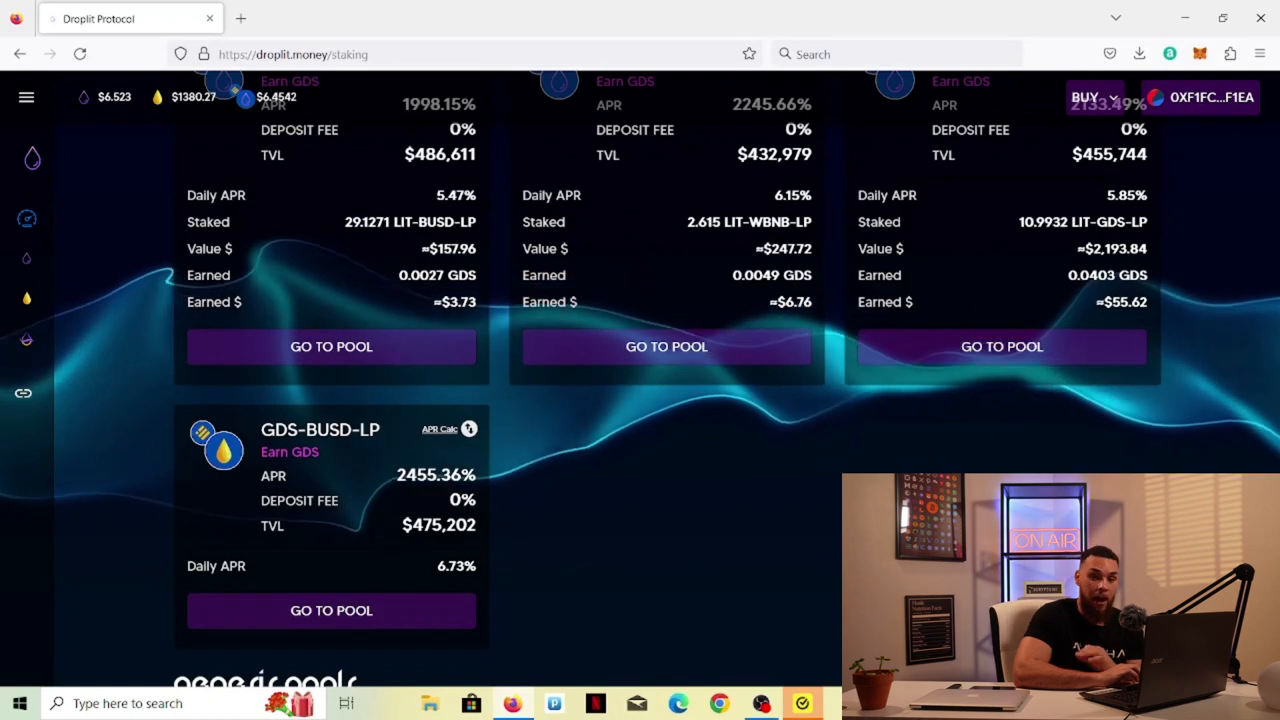
scroll(down, 3)
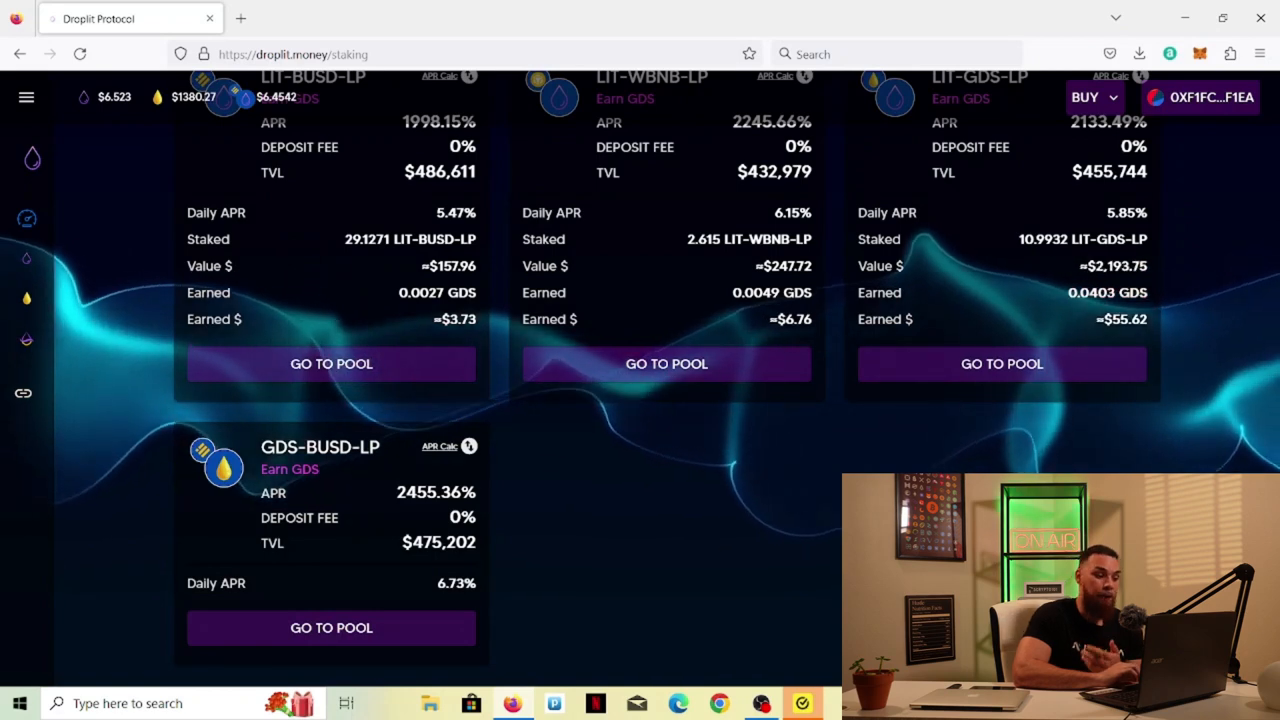
scroll(up, 3)
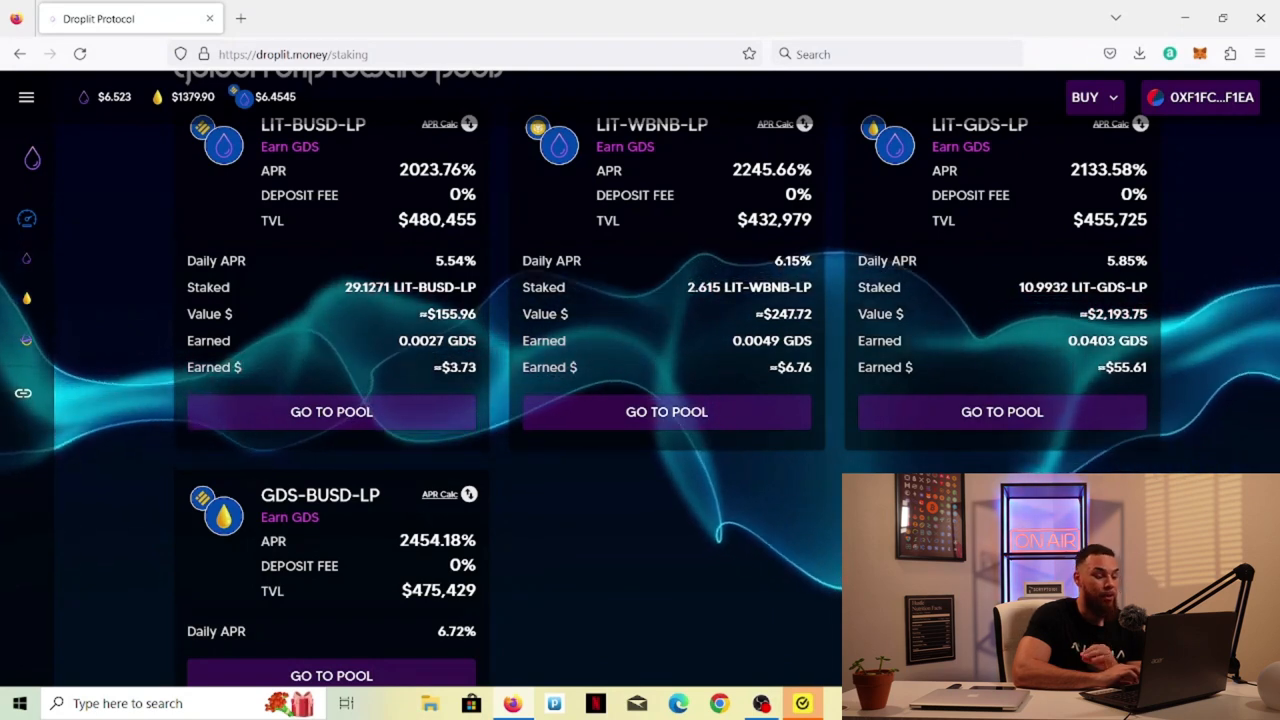
scroll(up, 3)
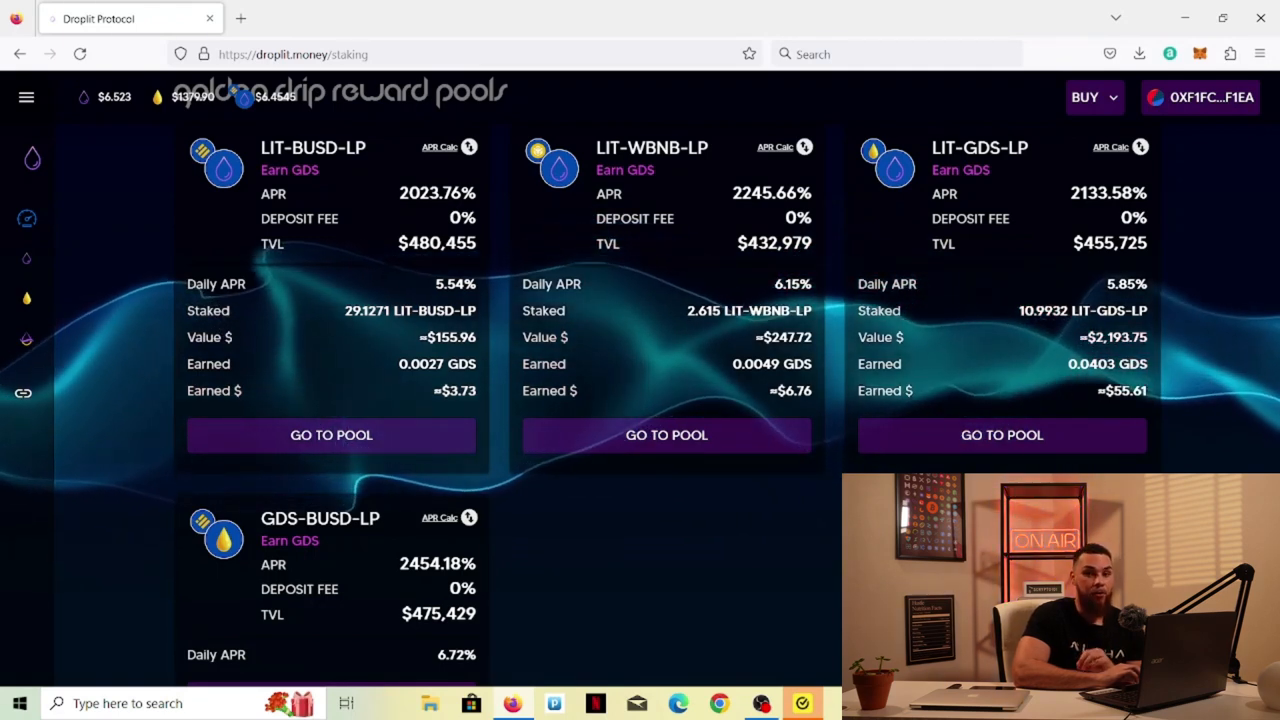
click(318, 18)
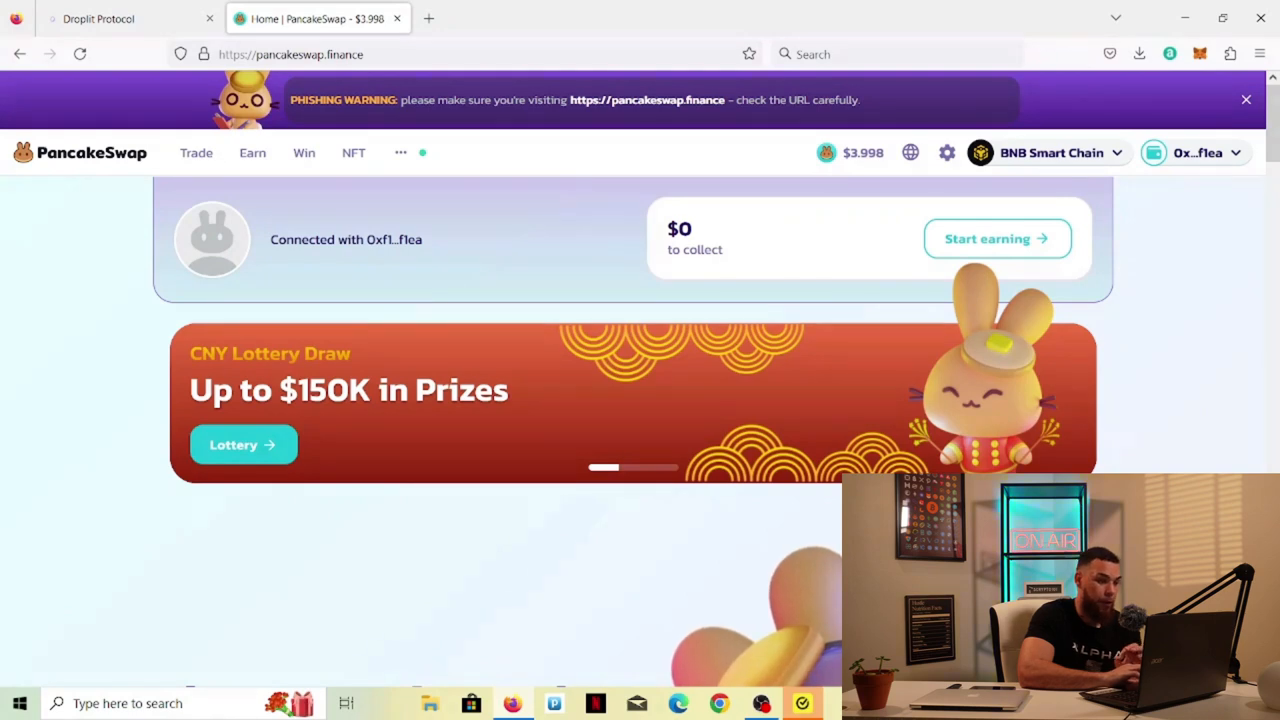
Step: Navigate via the Trade menu to PancakeSwap's Swap page with the BNB/CAKE chart
click(196, 152)
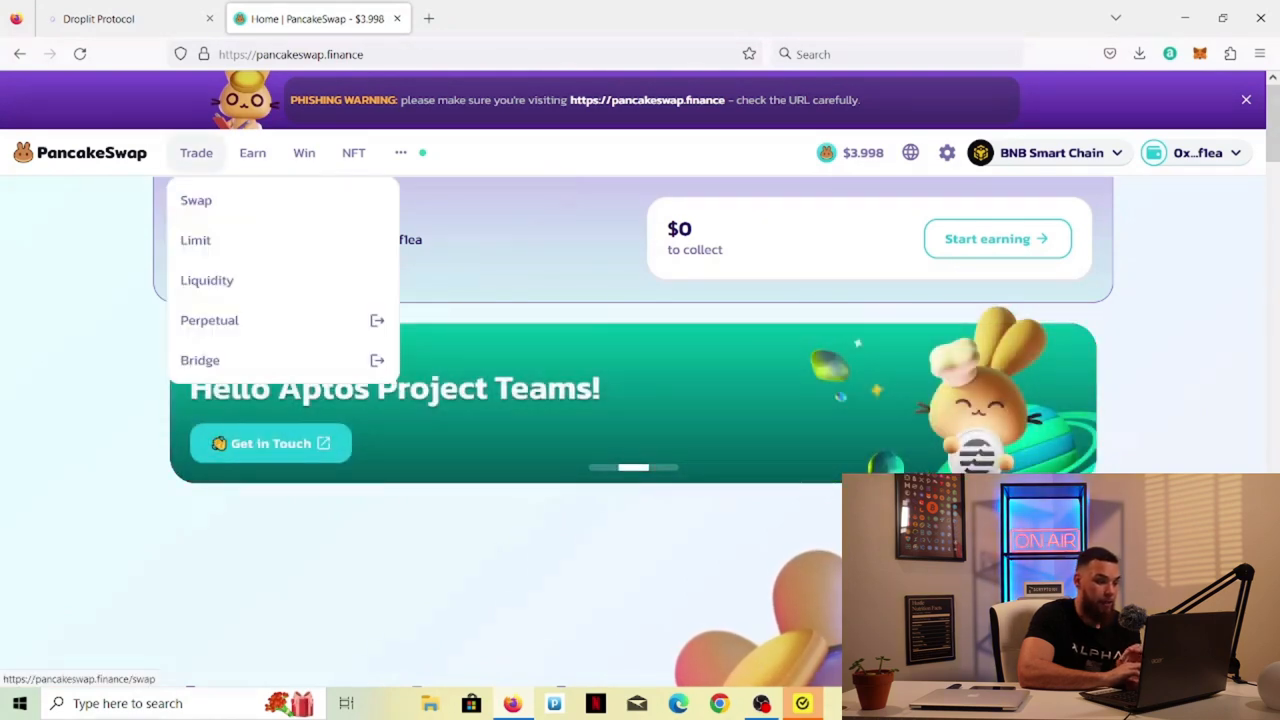
mouse_move(208, 280)
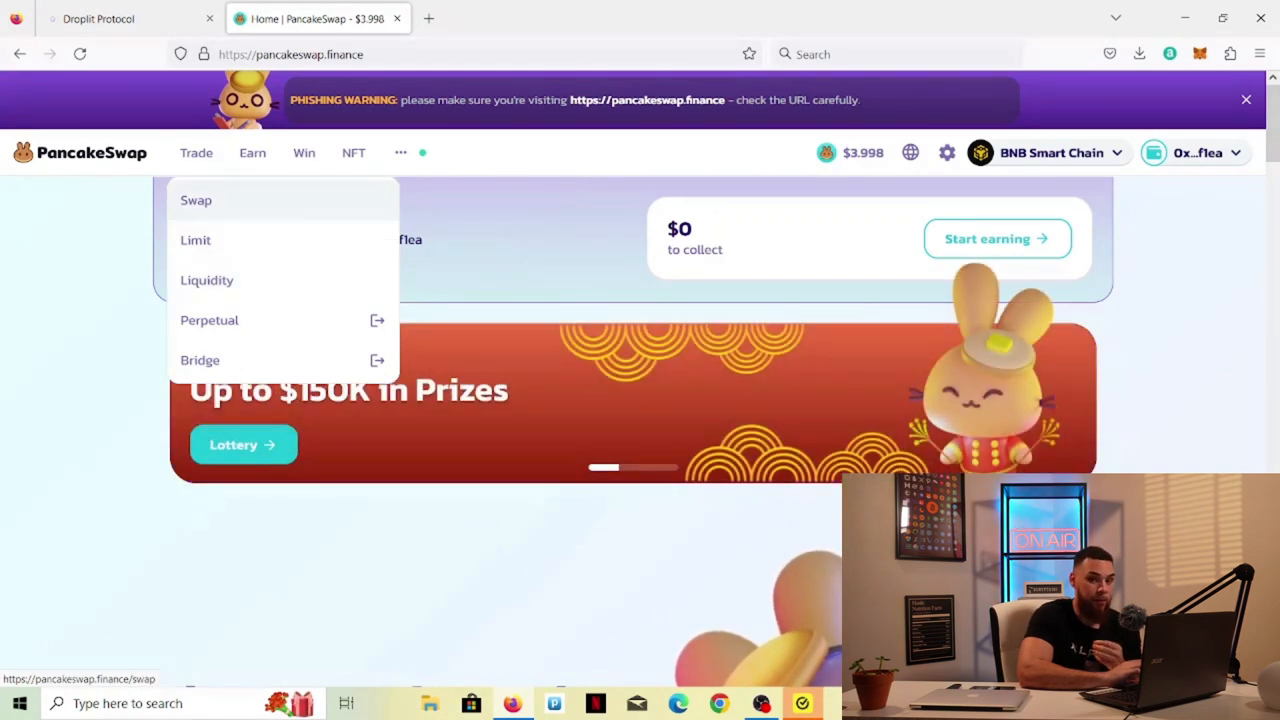
click(196, 200)
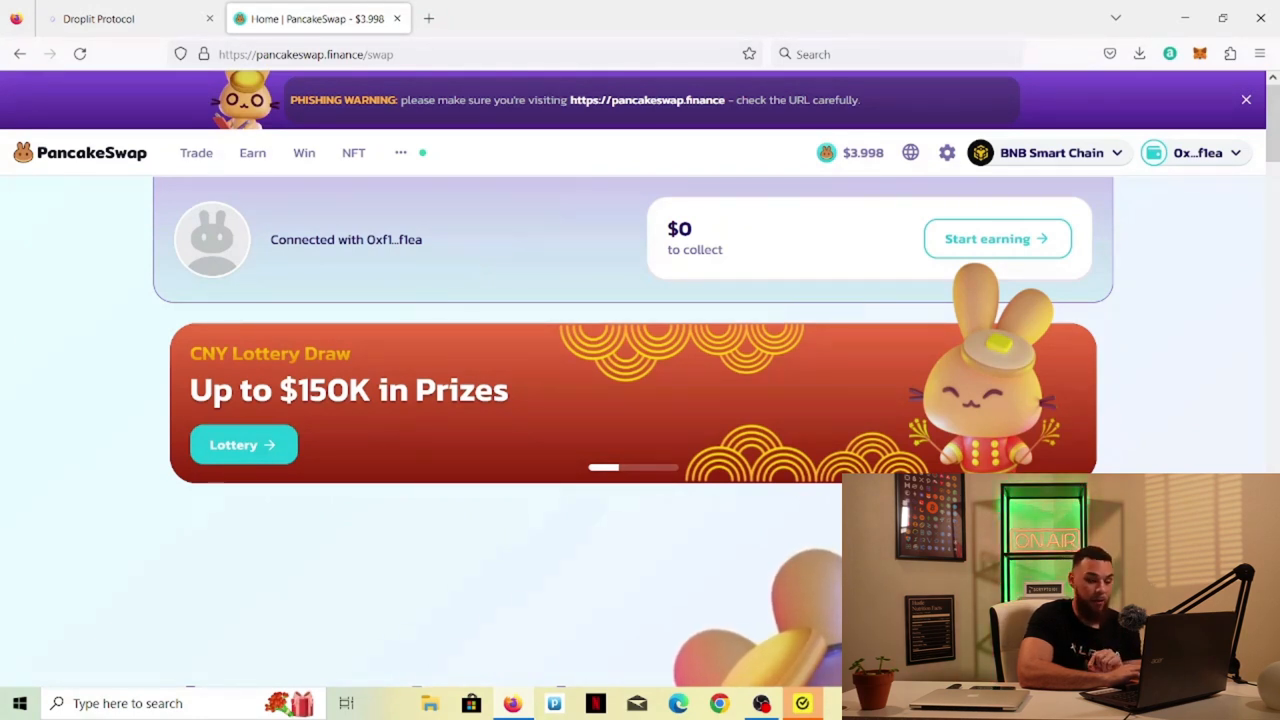
click(196, 152)
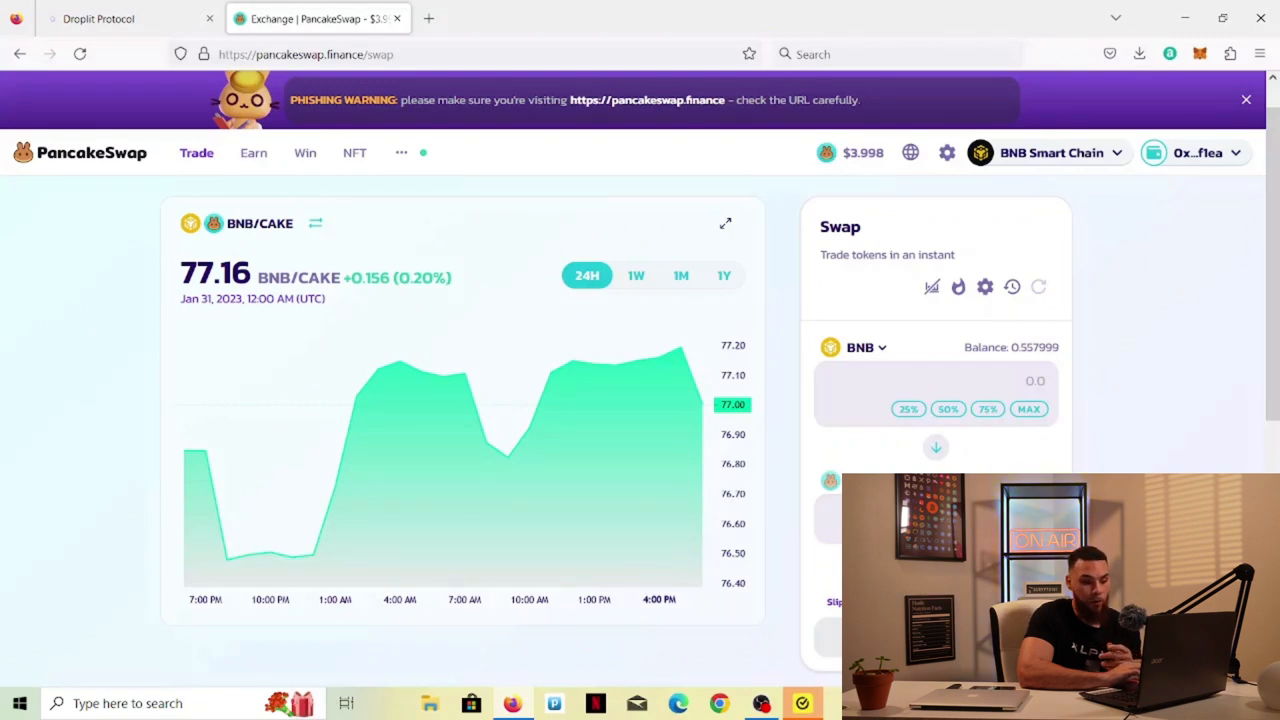
Step: Search the output token list for 'lit', finding only lookalikes, and return to Droplit's staking page
click(860, 348)
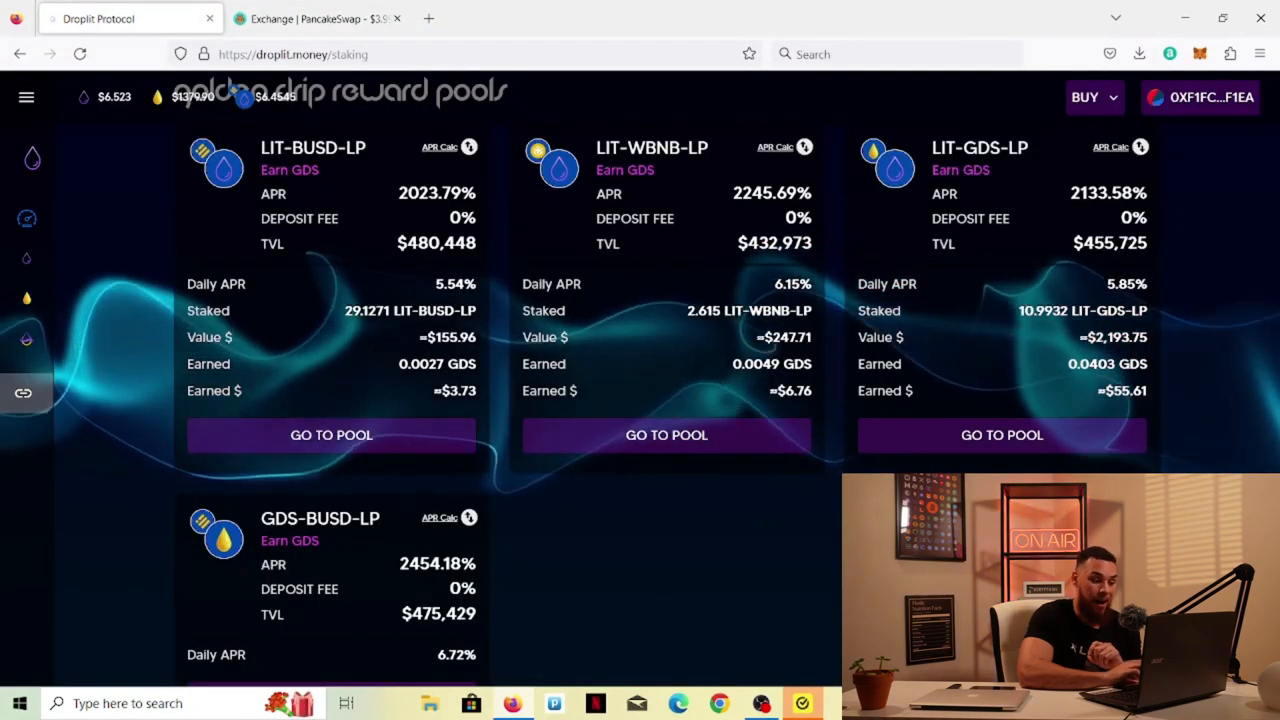
click(26, 96)
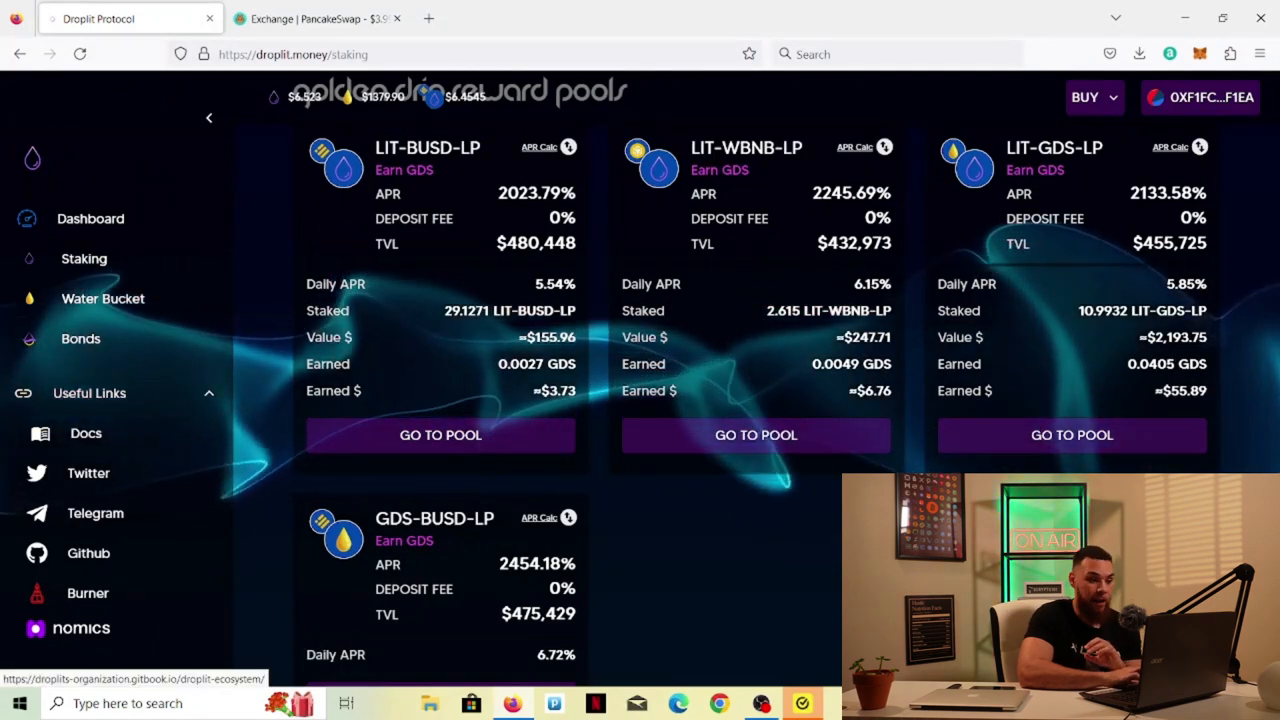
click(316, 18)
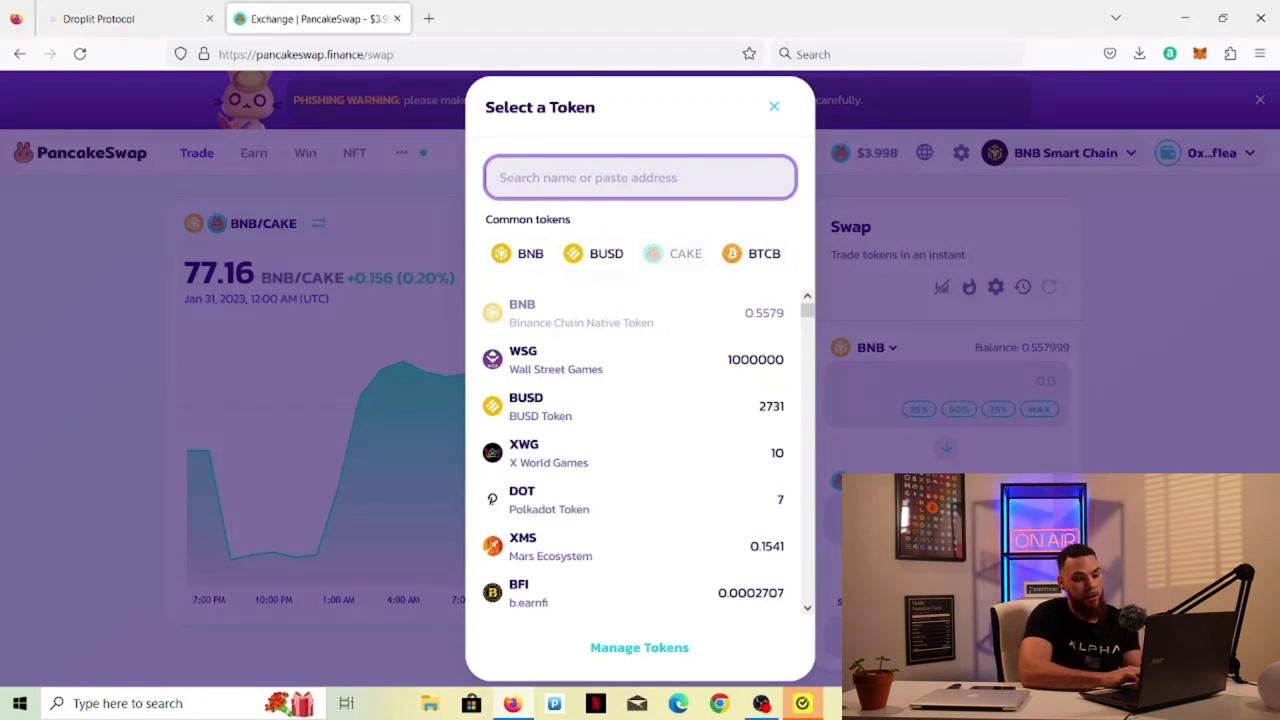
text(lit)
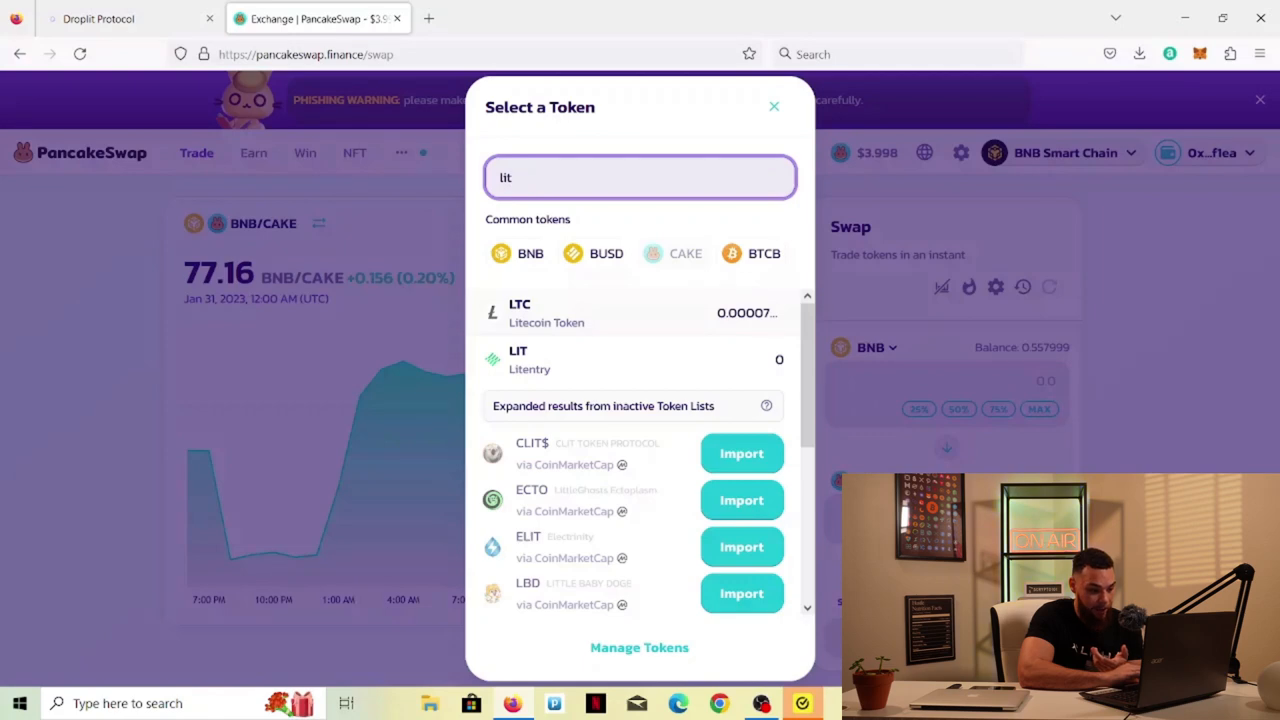
scroll(down, 3)
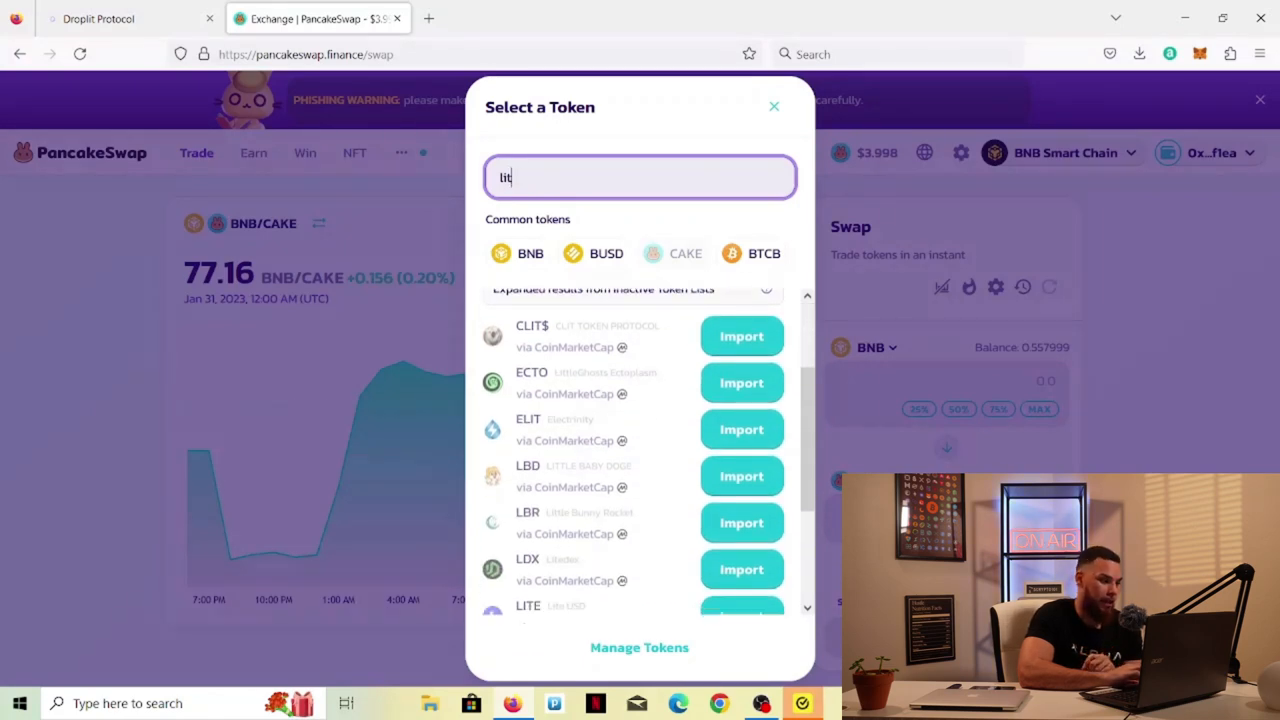
scroll(down, 3)
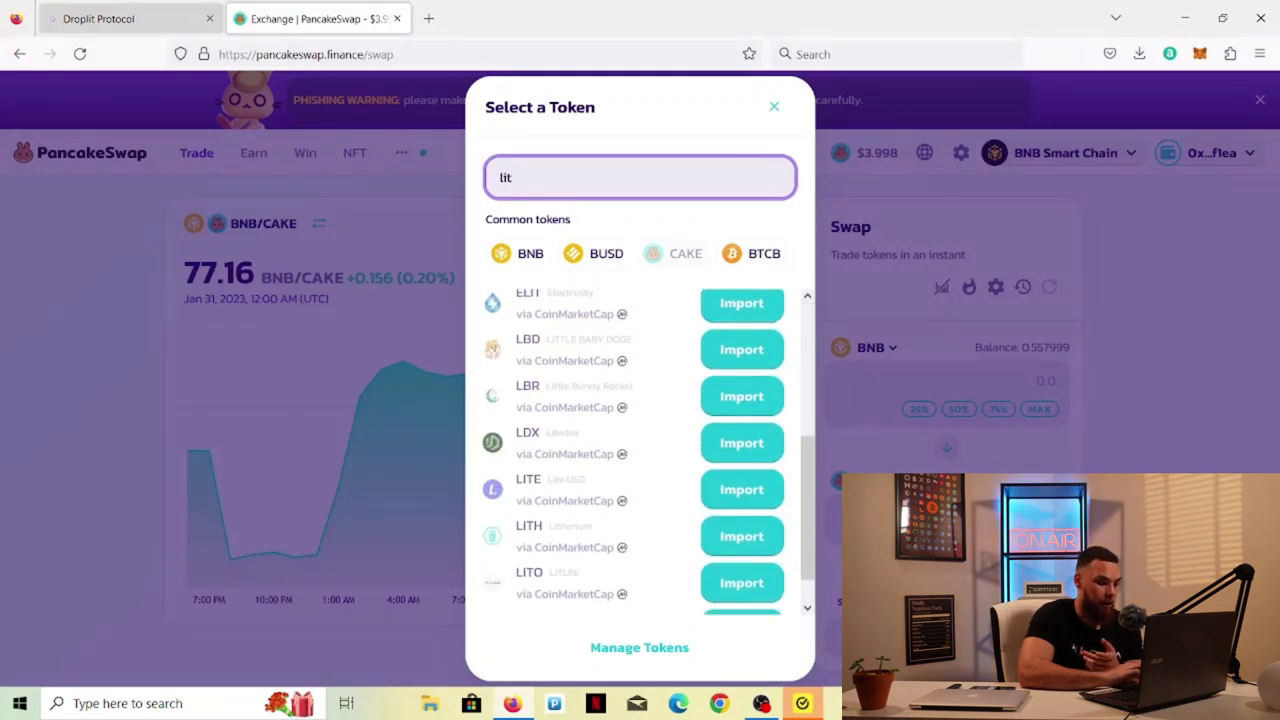
click(100, 18)
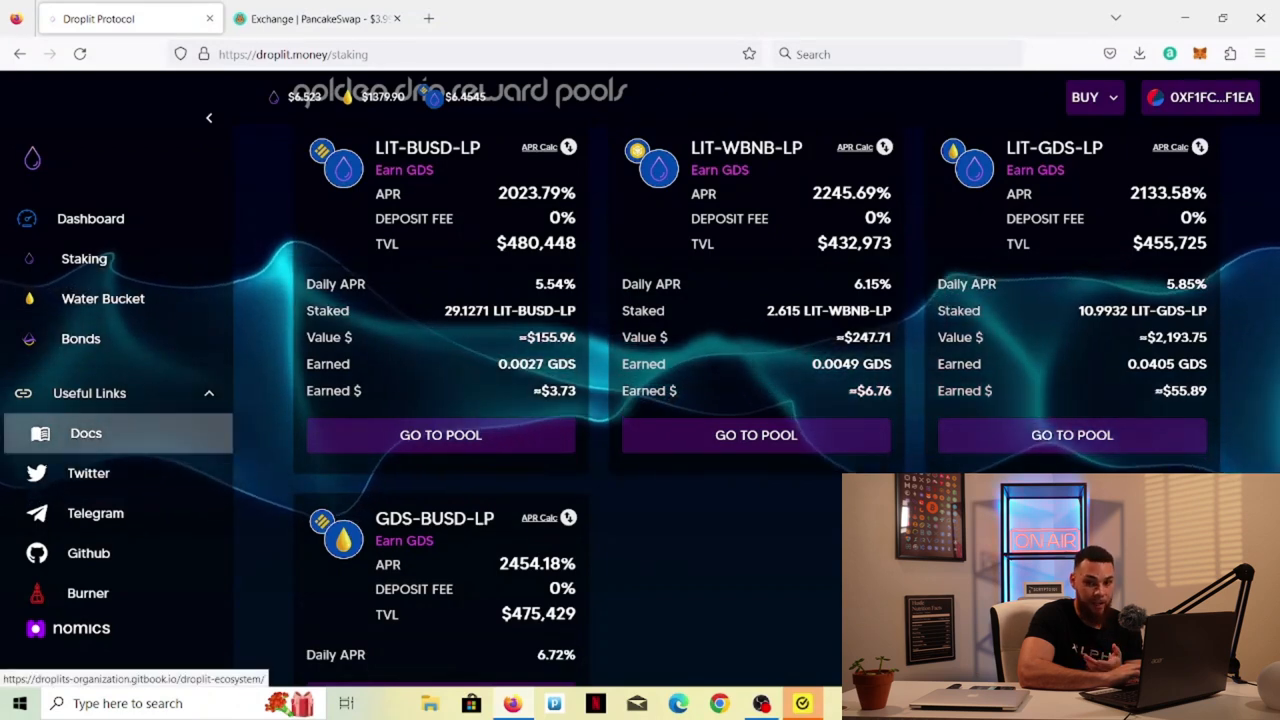
Step: Copy the DropLit token contract address from the Droplit GitBook contracts page
click(86, 432)
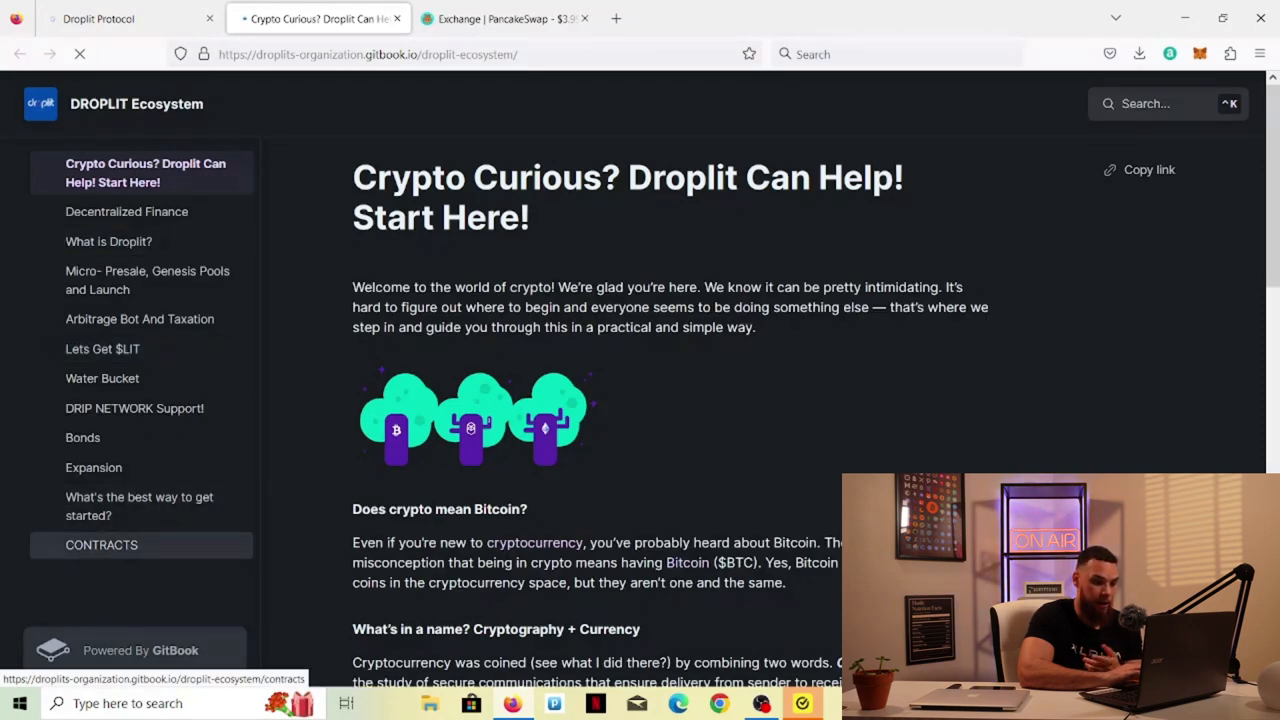
click(100, 544)
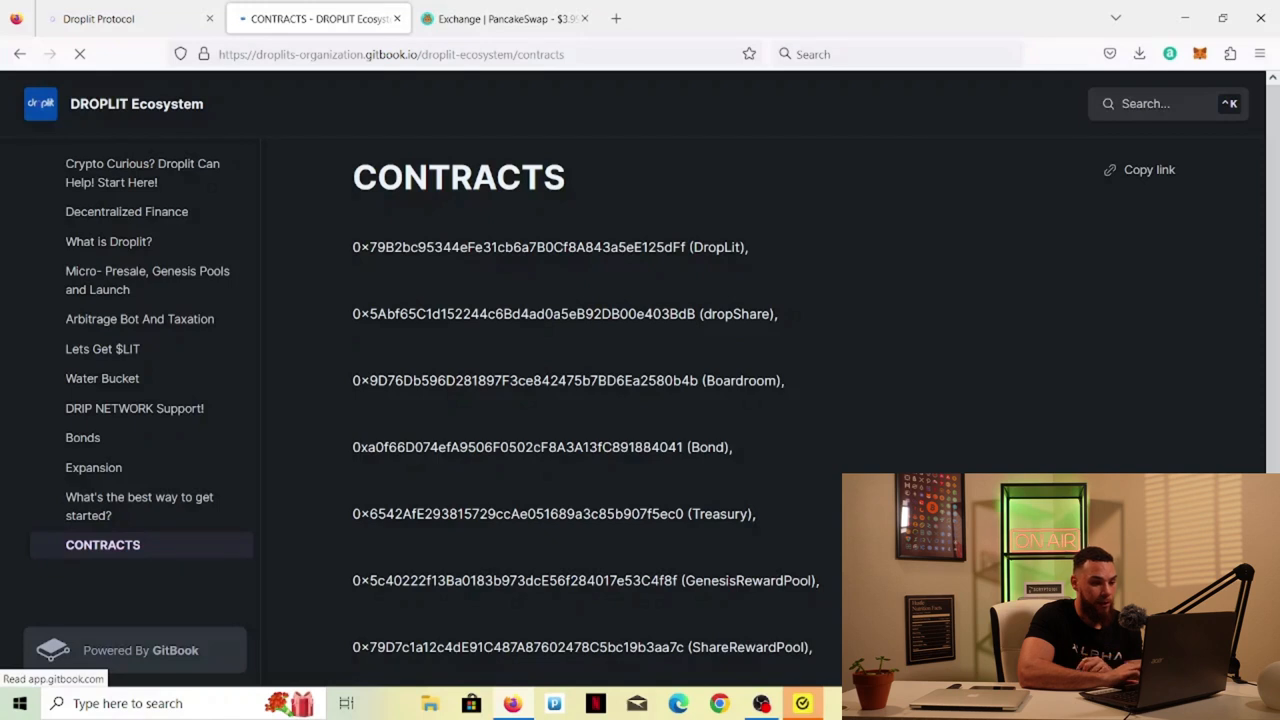
double_click(518, 248)
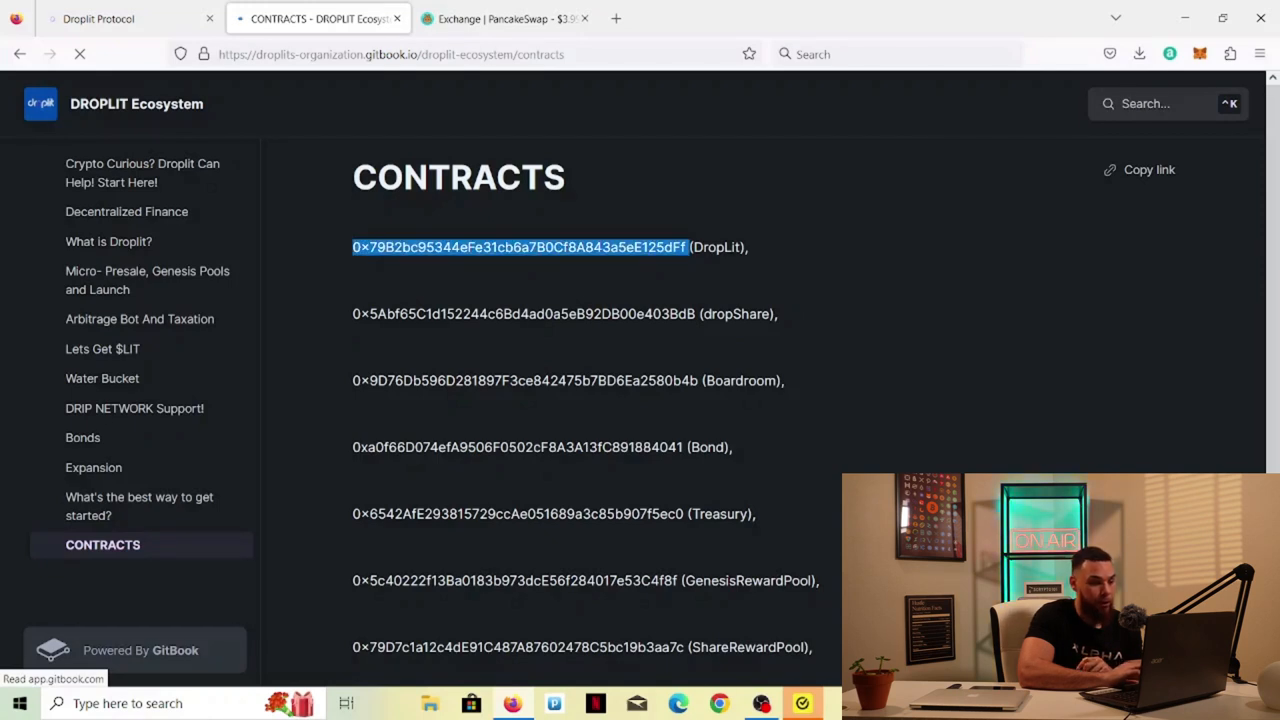
right_click(518, 248)
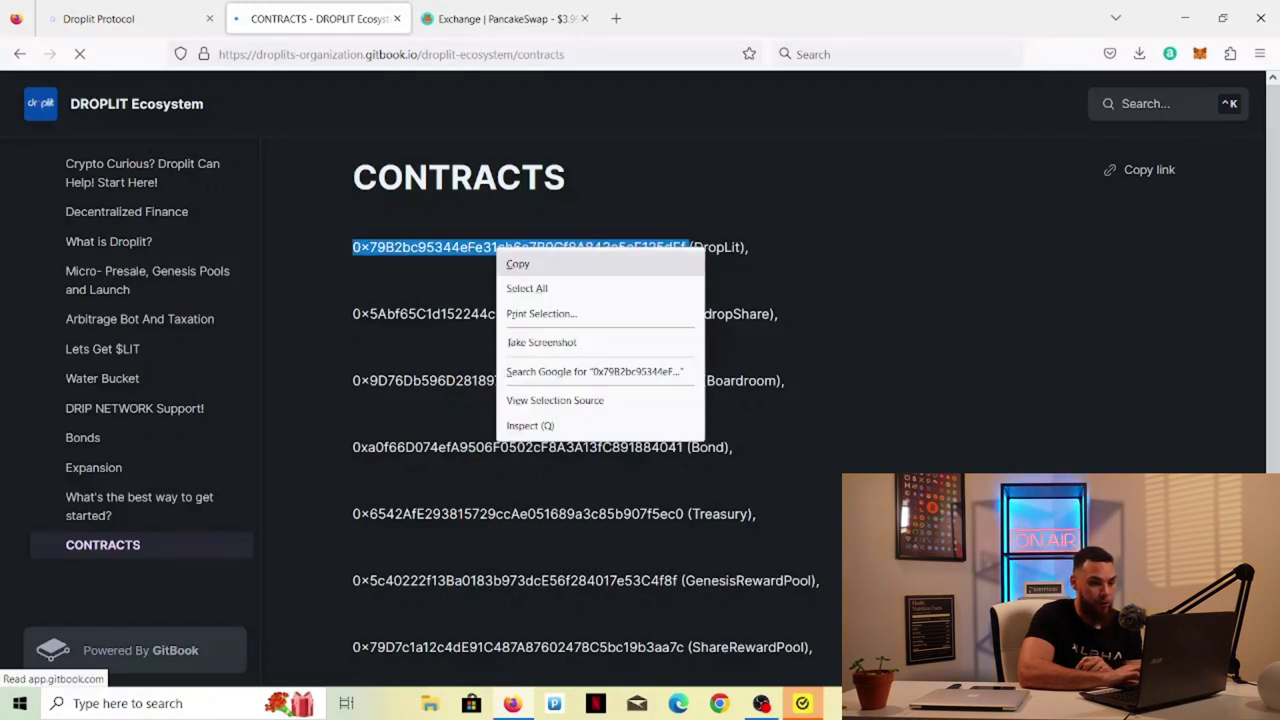
click(504, 18)
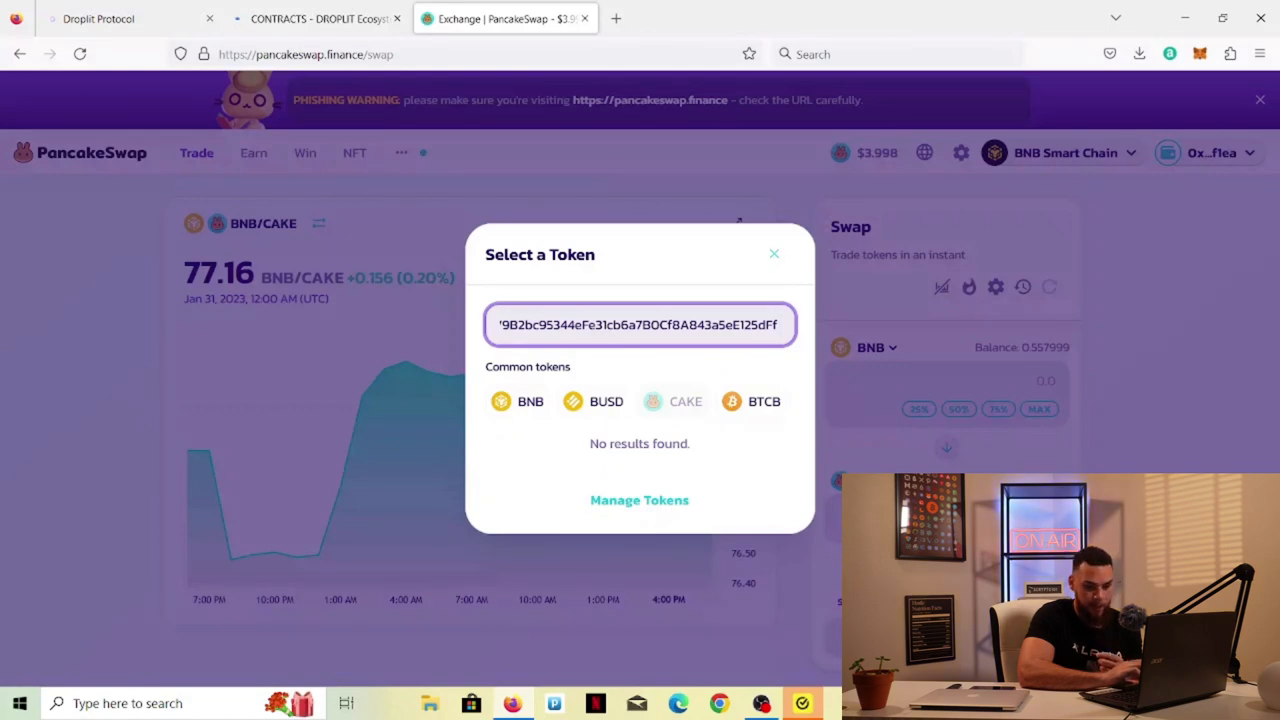
Step: Import the DropLit LIT token into PancakeSwap by its contract address, acknowledging the risk
click(772, 254)
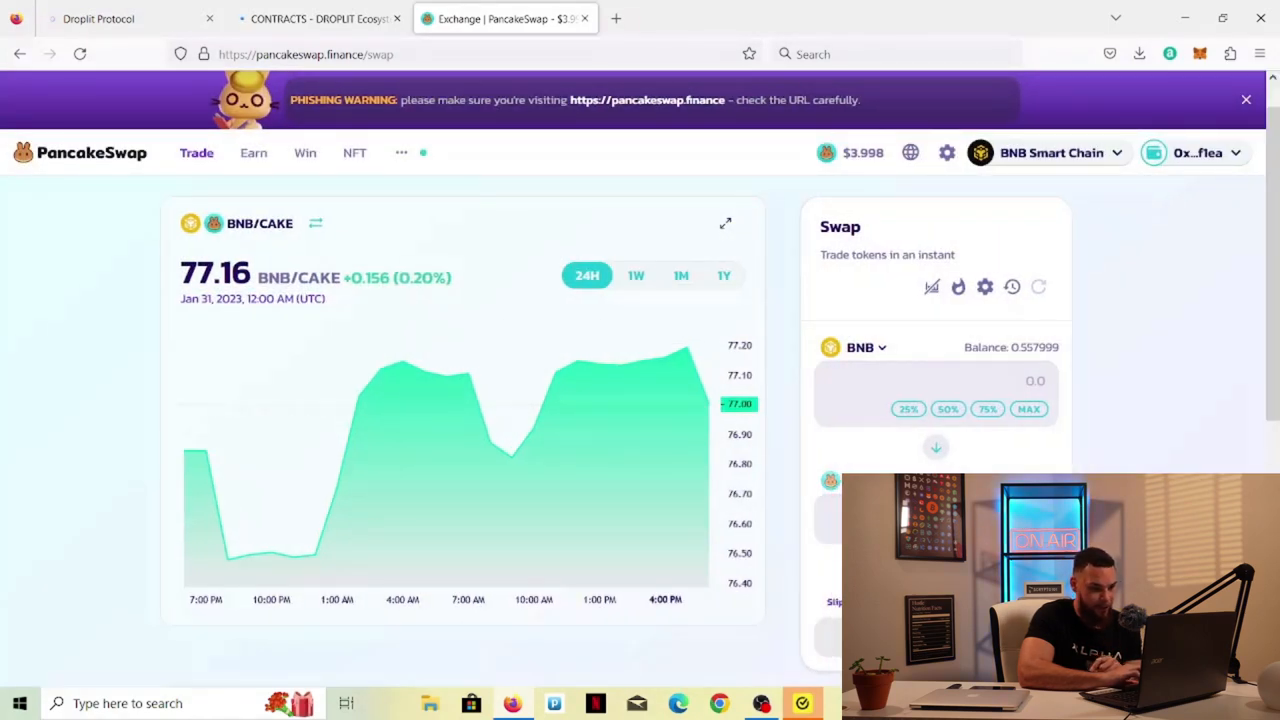
click(860, 348)
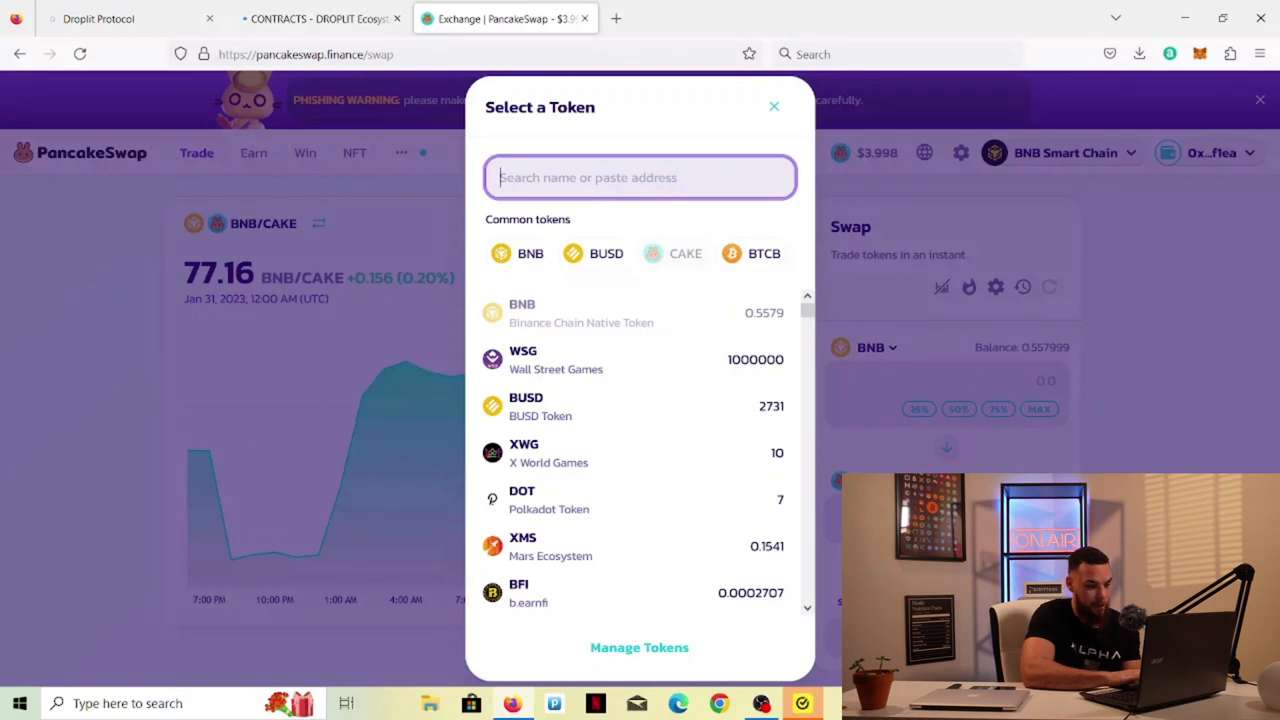
text(9B2bc95344eFe31cb6a7B0Cf8A843a5eE125dFf)
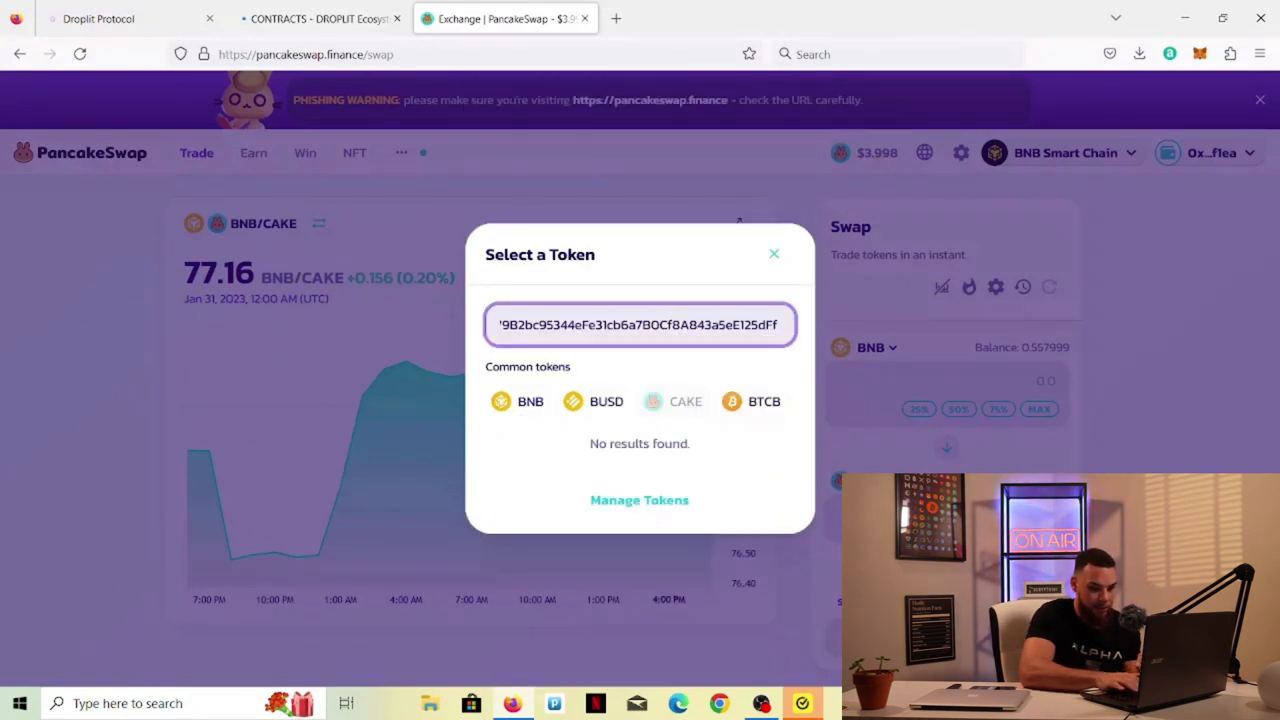
text(79B2bc95344eFe31cb6a7B0Cf8A843a5eE125dFf)
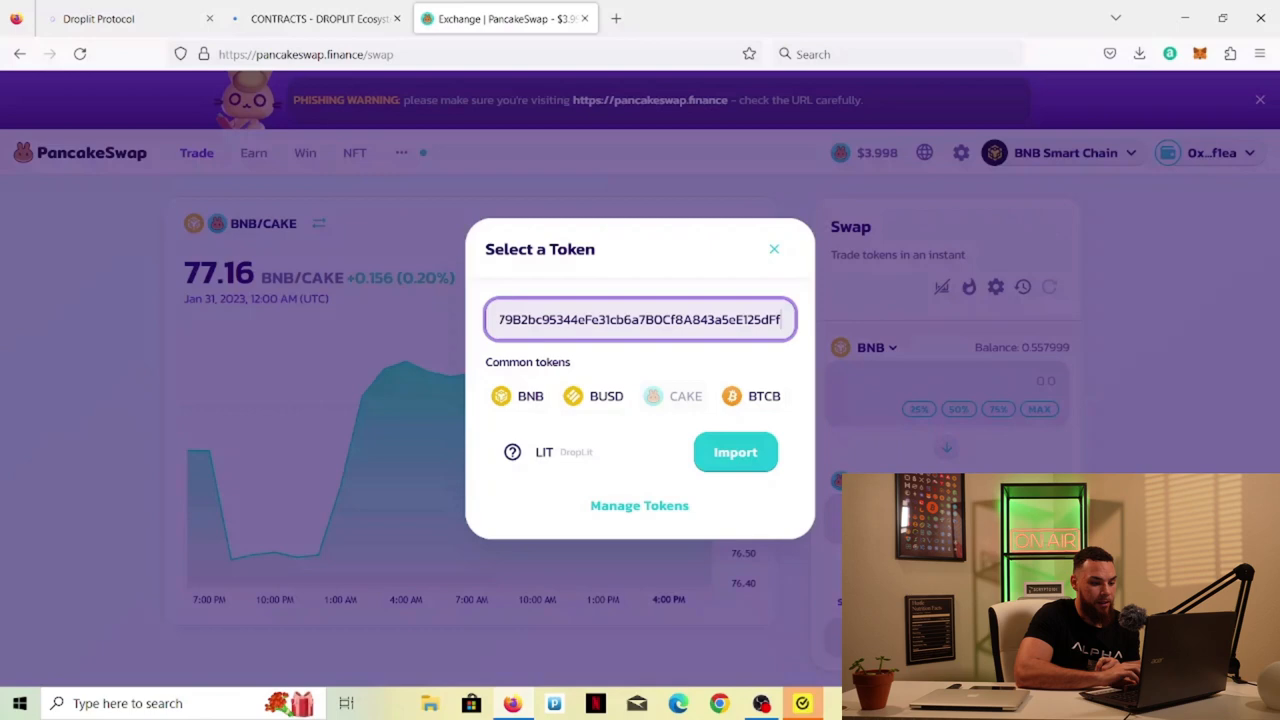
click(736, 452)
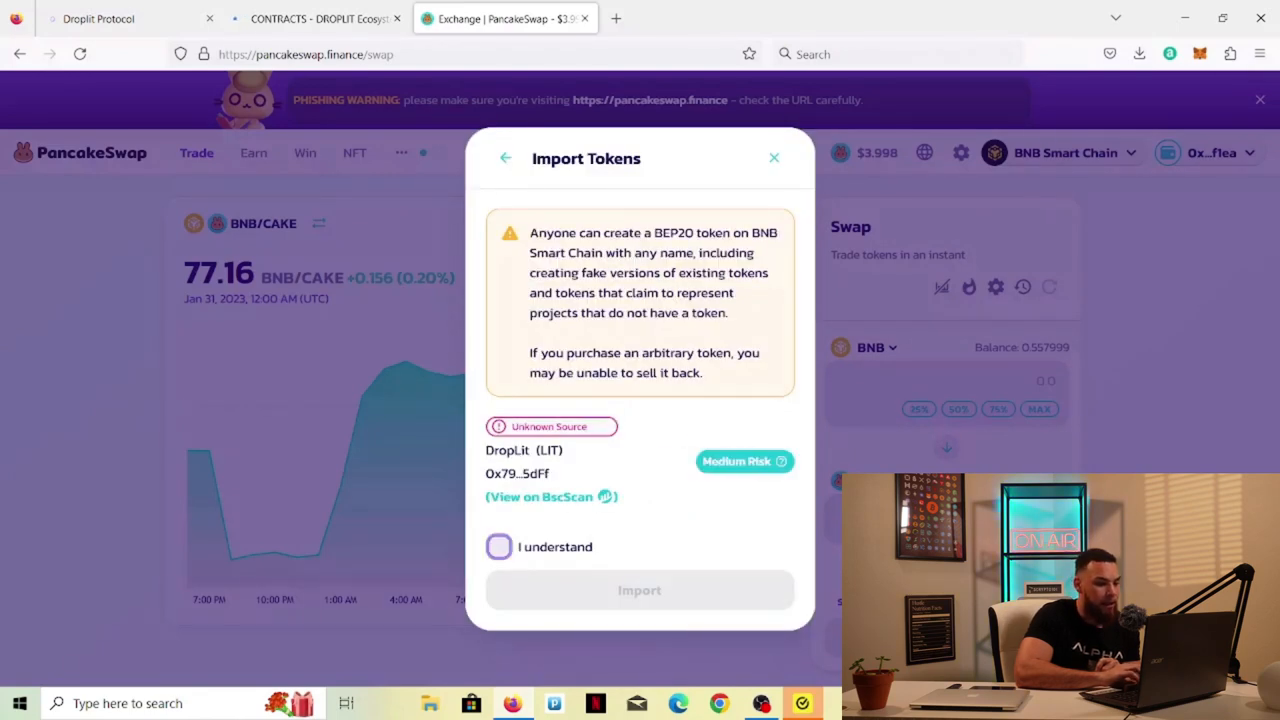
click(498, 548)
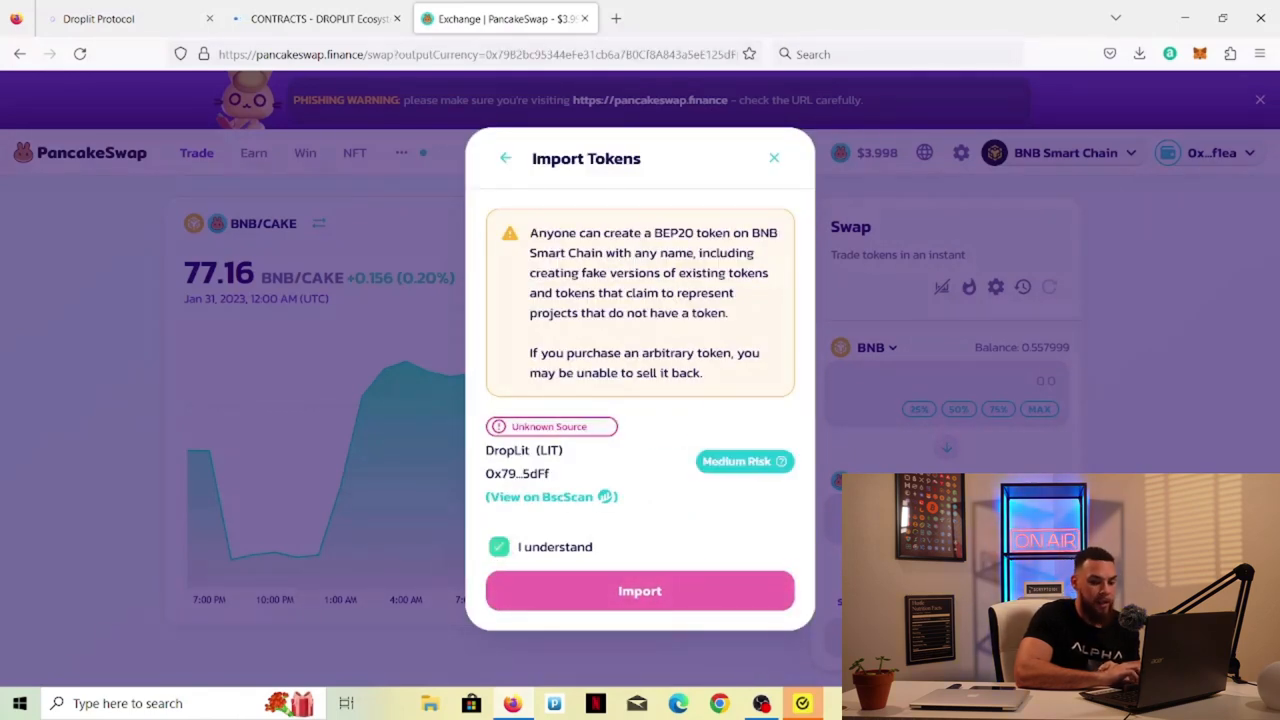
click(640, 590)
text(10)
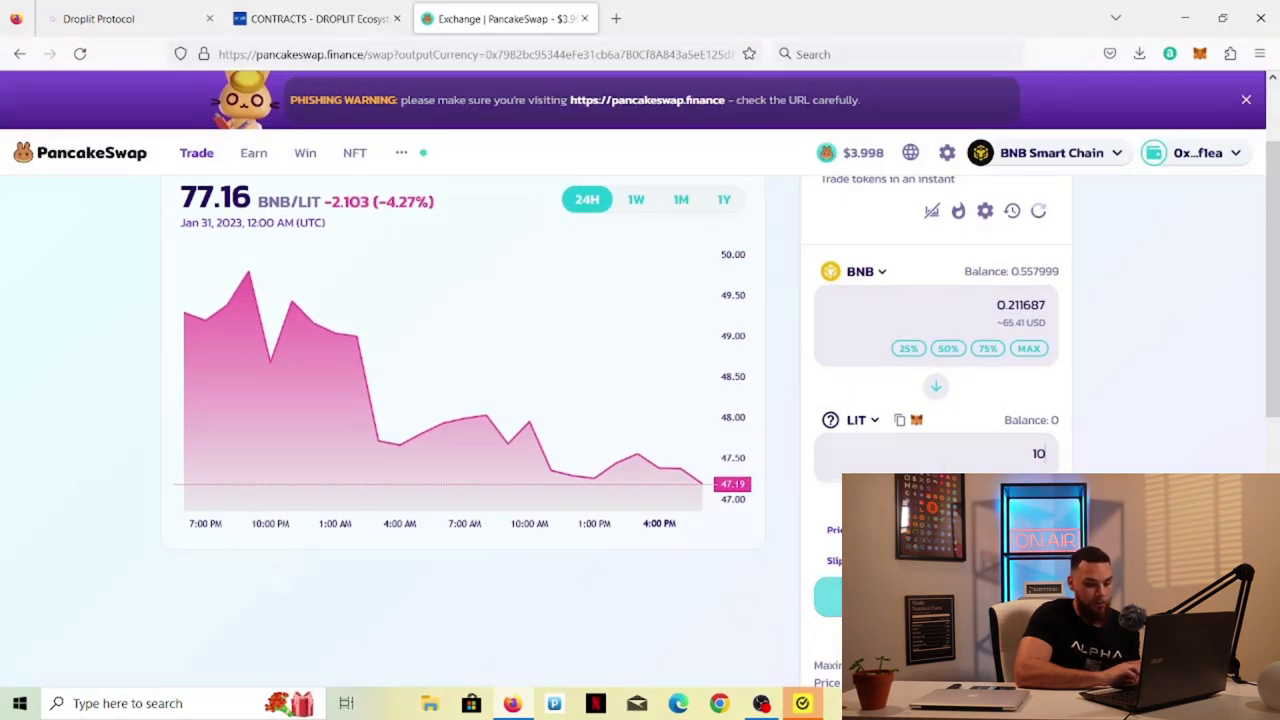
Step: Submit a swap of about 0.2117 BNB for 10 LIT and dismiss the submitted notice
click(832, 596)
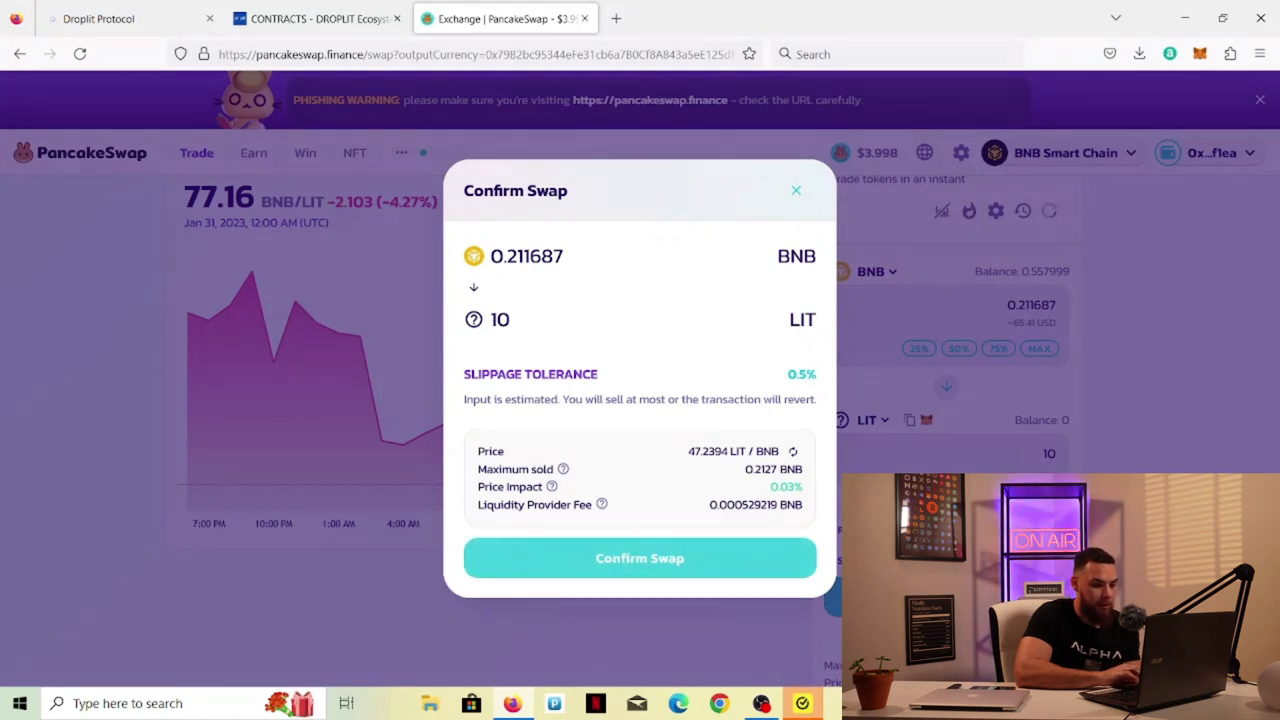
click(640, 556)
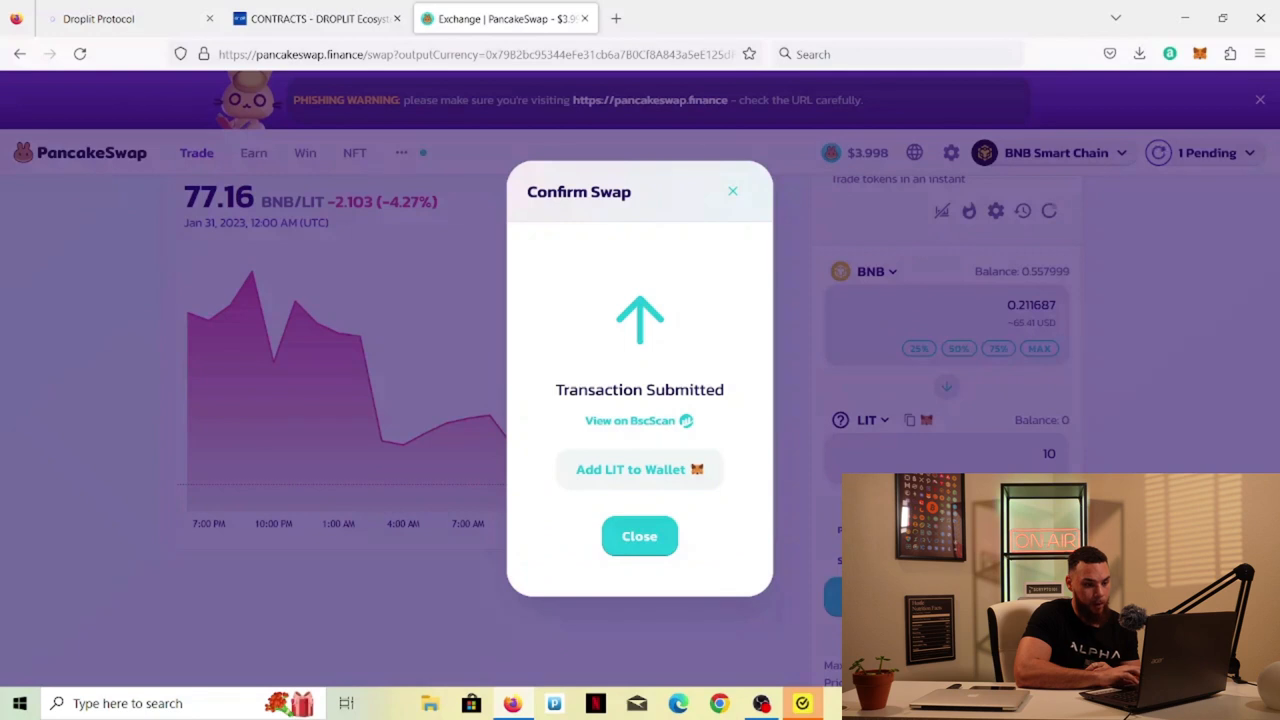
click(640, 536)
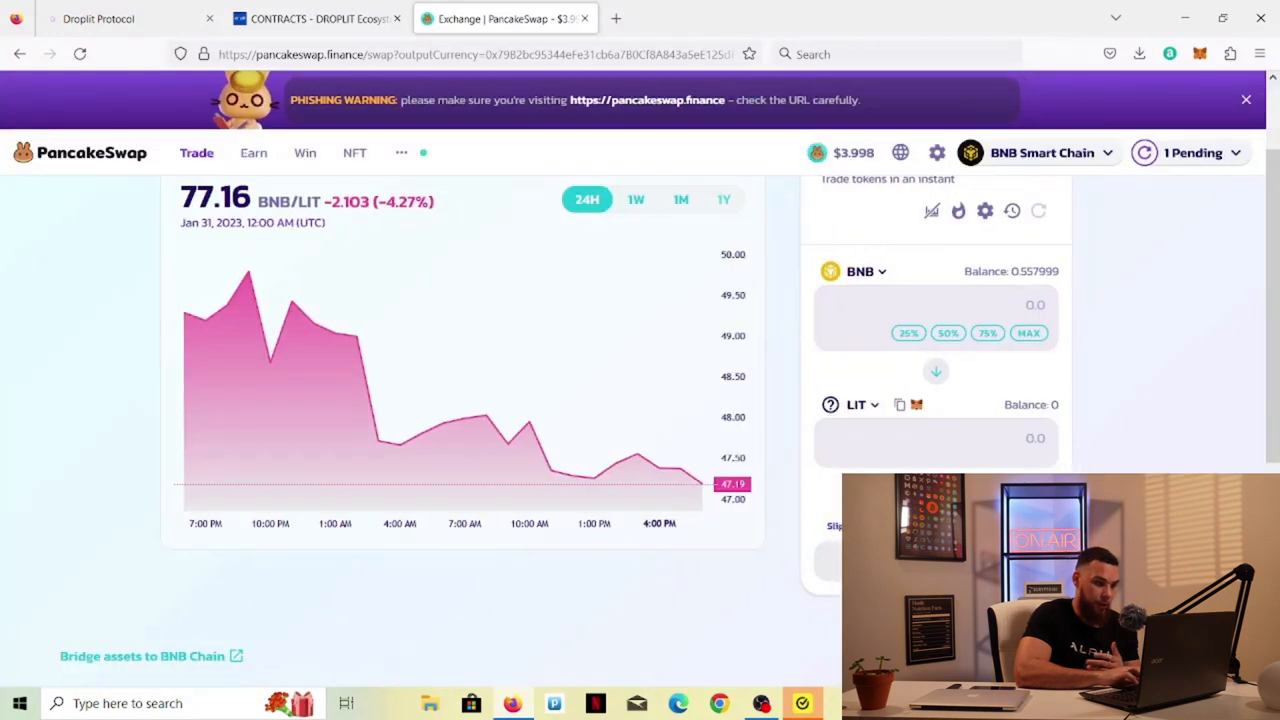
Step: Go to the Liquidity page, review existing positions and start finding other LP tokens
click(196, 152)
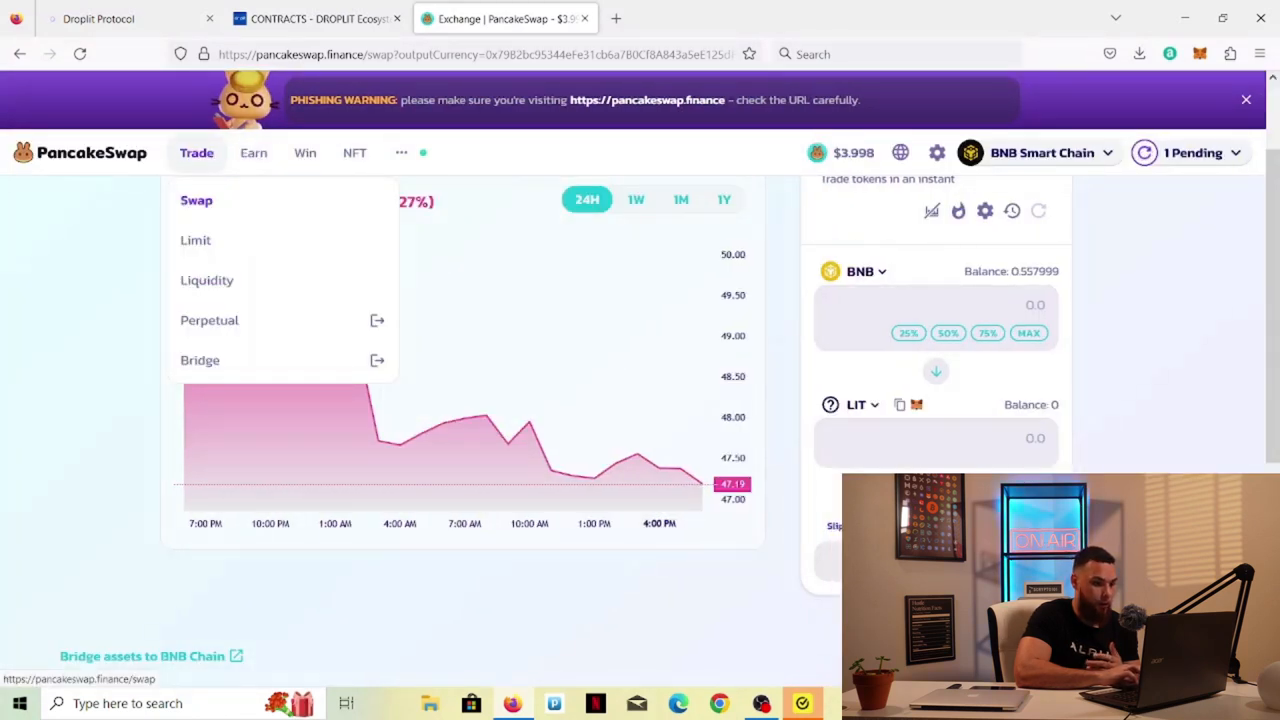
click(208, 280)
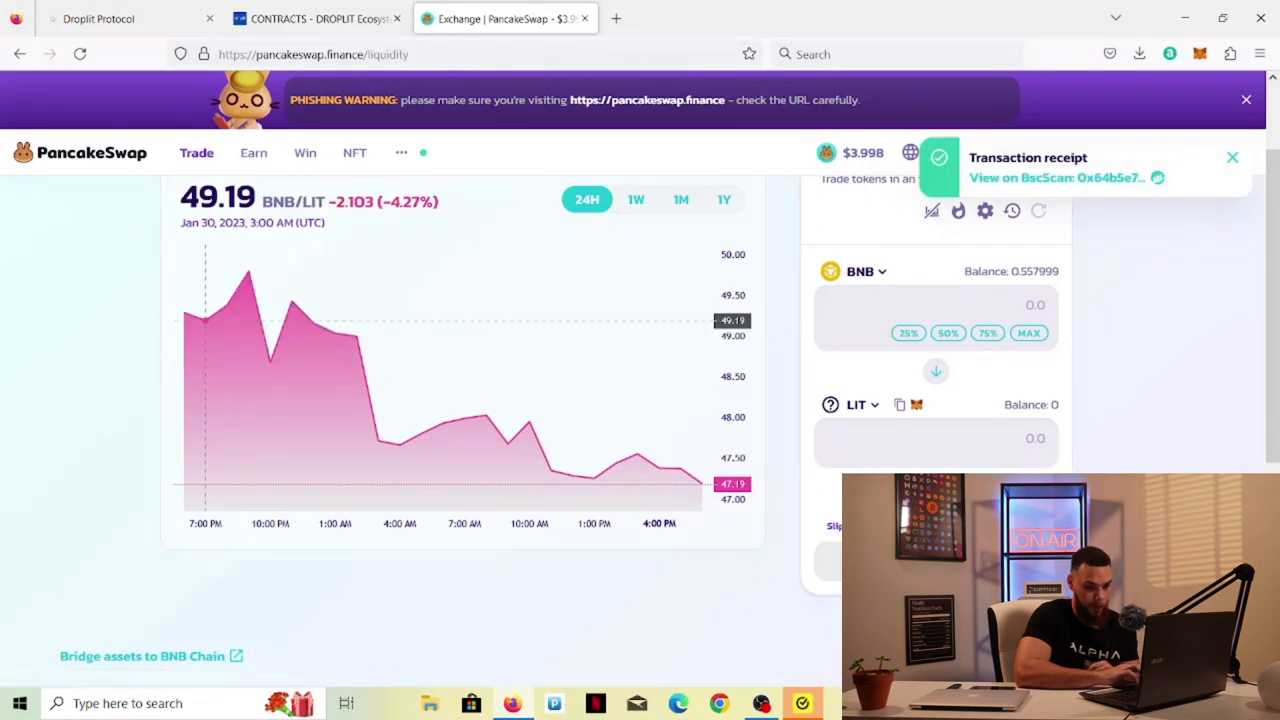
click(586, 196)
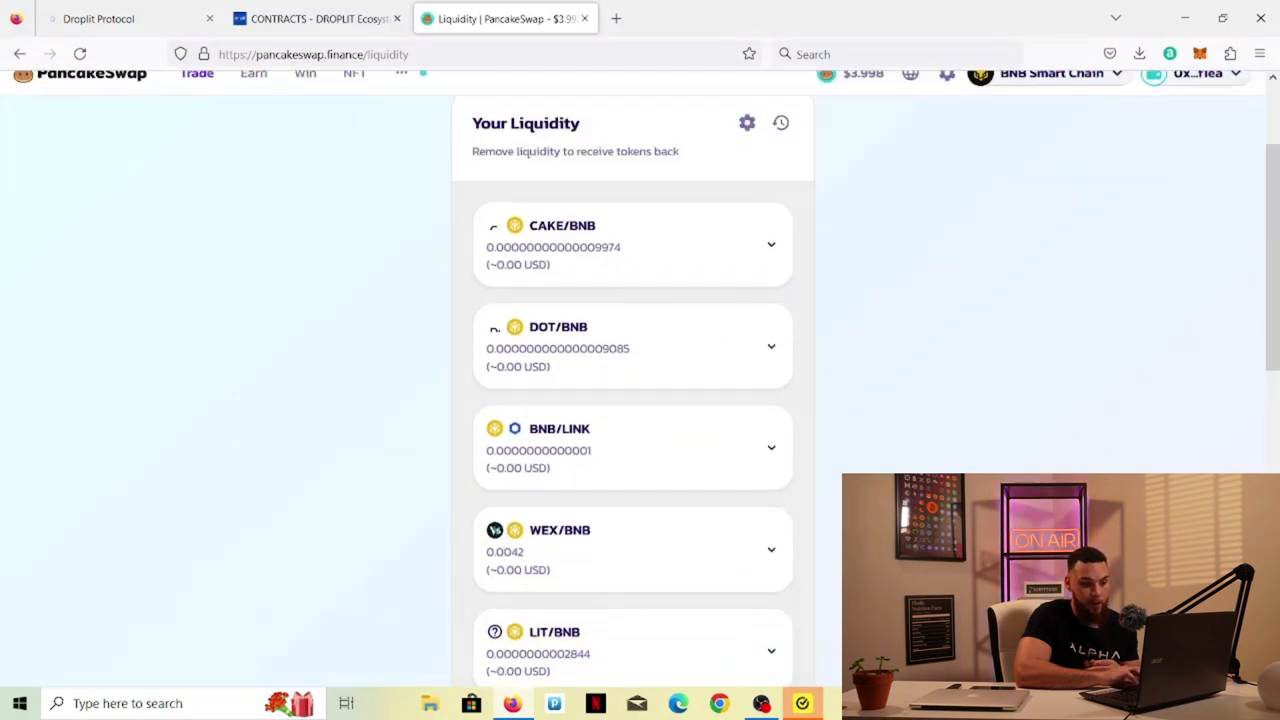
scroll(down, 3)
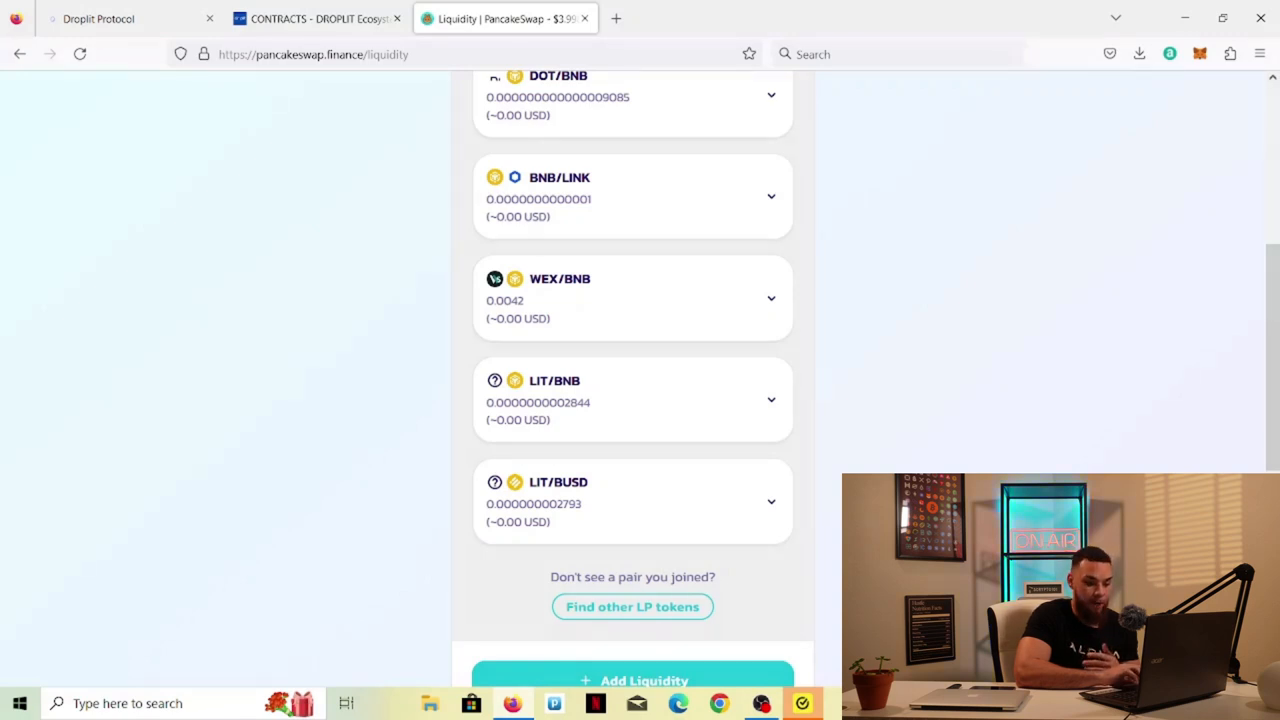
scroll(down, 3)
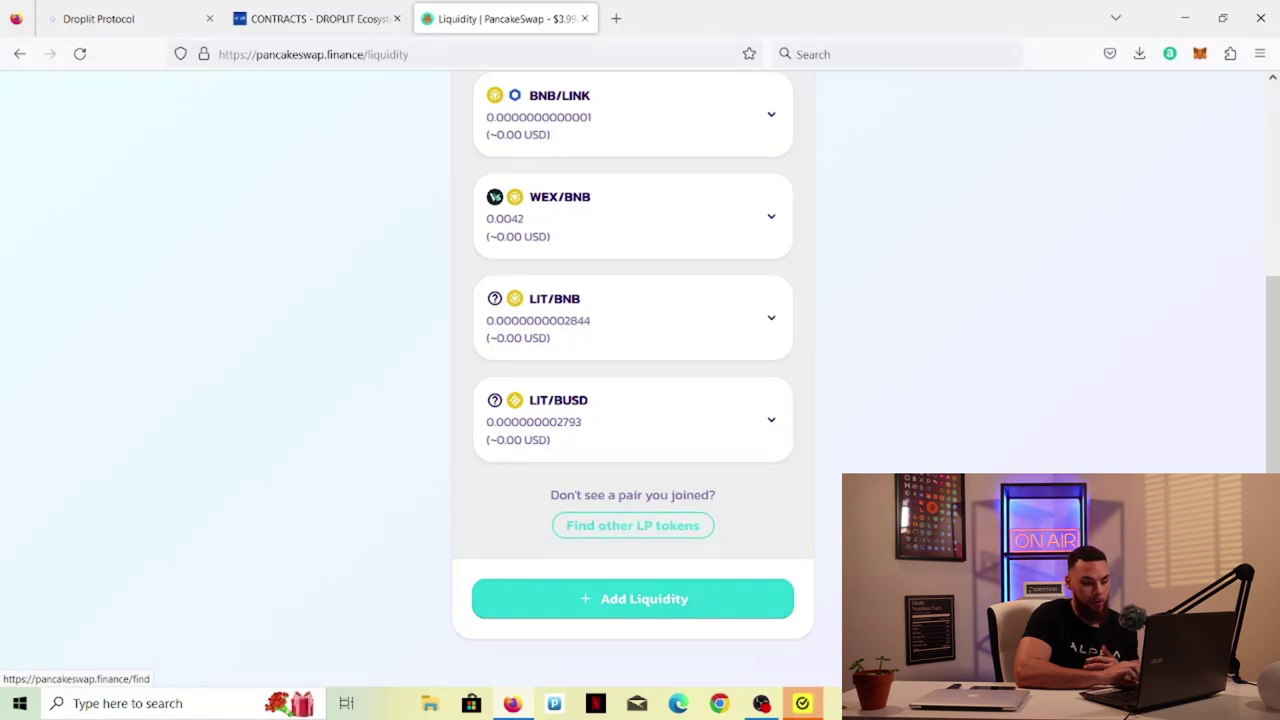
click(632, 524)
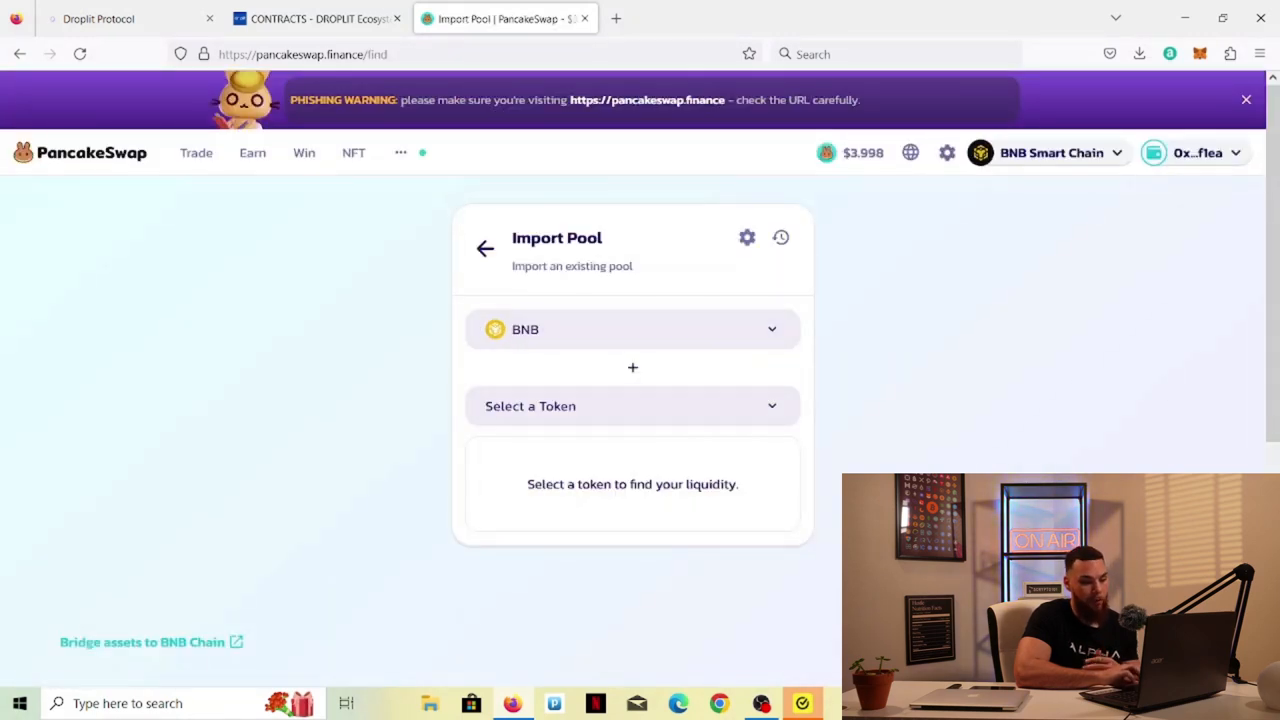
Step: Import the existing LIT-BUSD pool and bring up its add-liquidity form showing 9.8 LIT
click(632, 404)
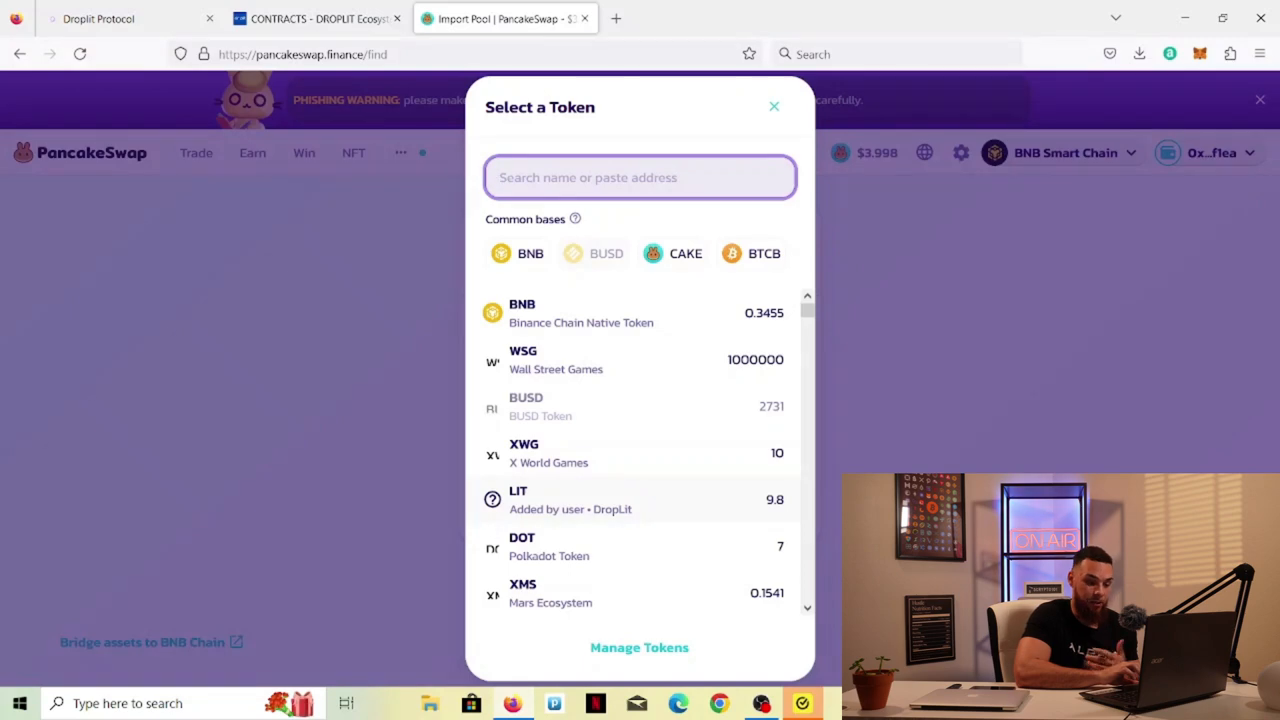
click(518, 498)
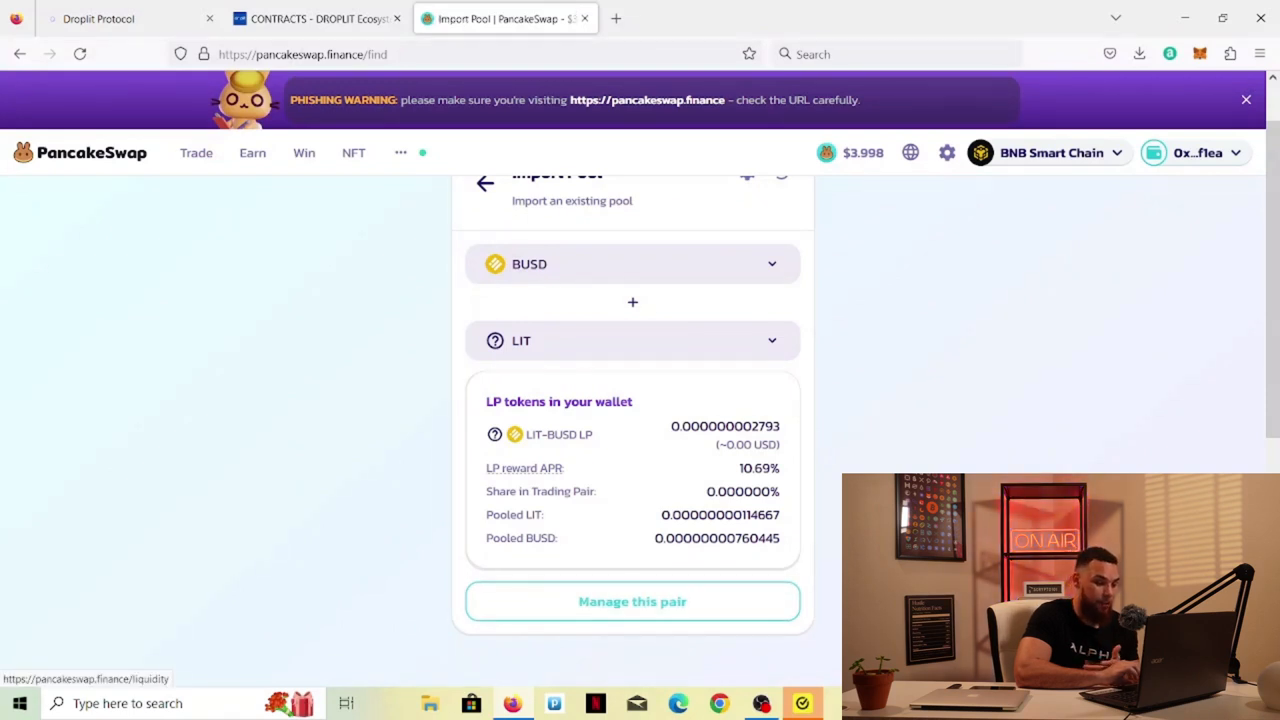
click(484, 184)
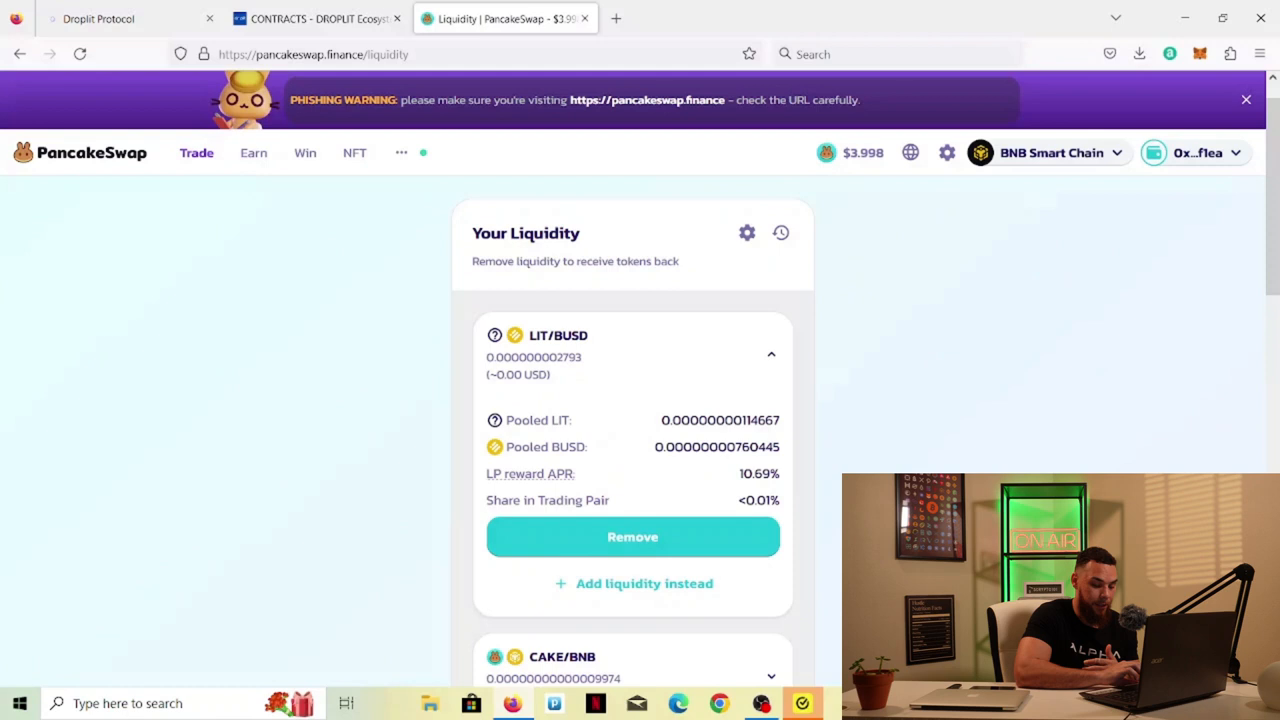
click(644, 584)
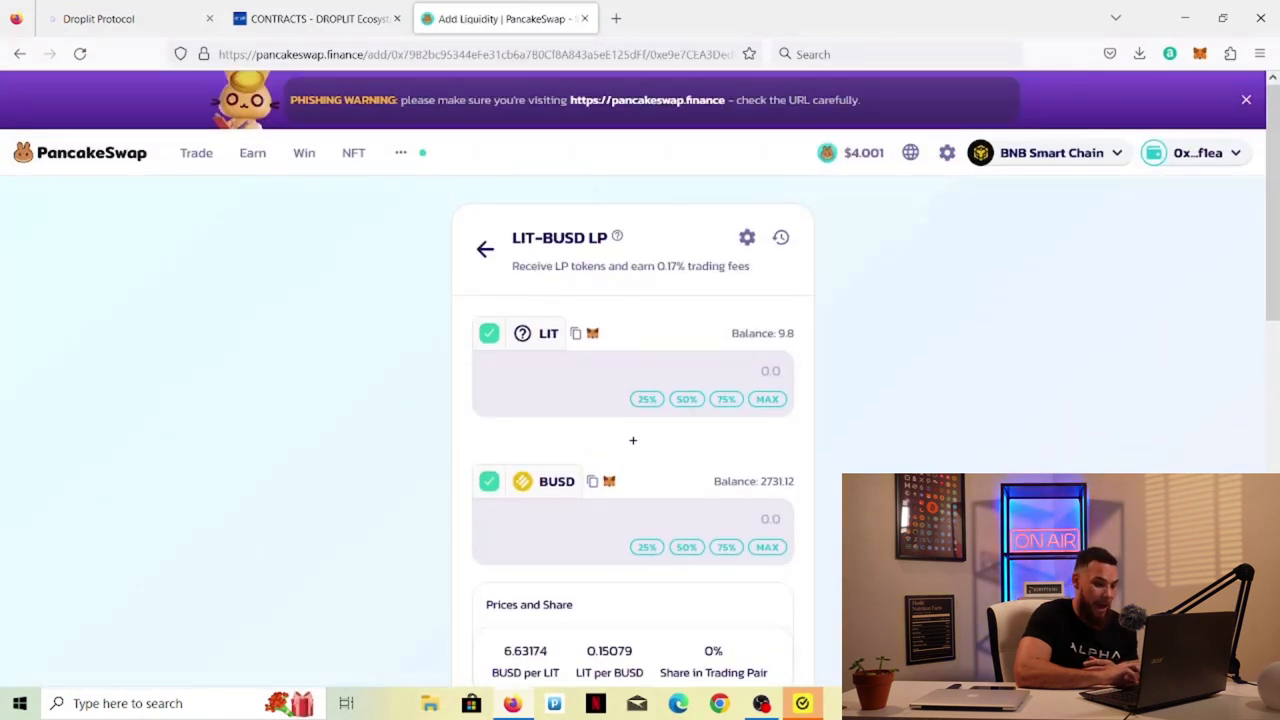
Step: Supply the full 9.8 LIT with 64.991 BUSD to the LIT-BUSD pool, then return to Droplit staking
click(768, 398)
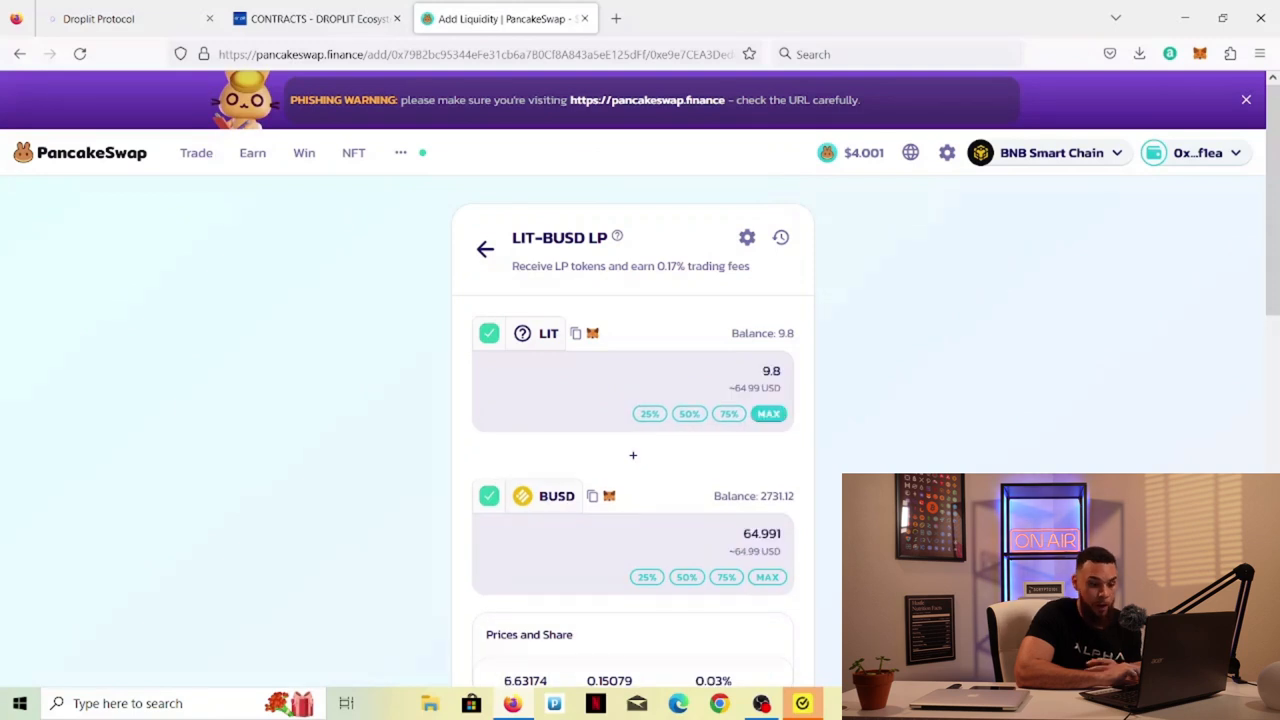
scroll(down, 3)
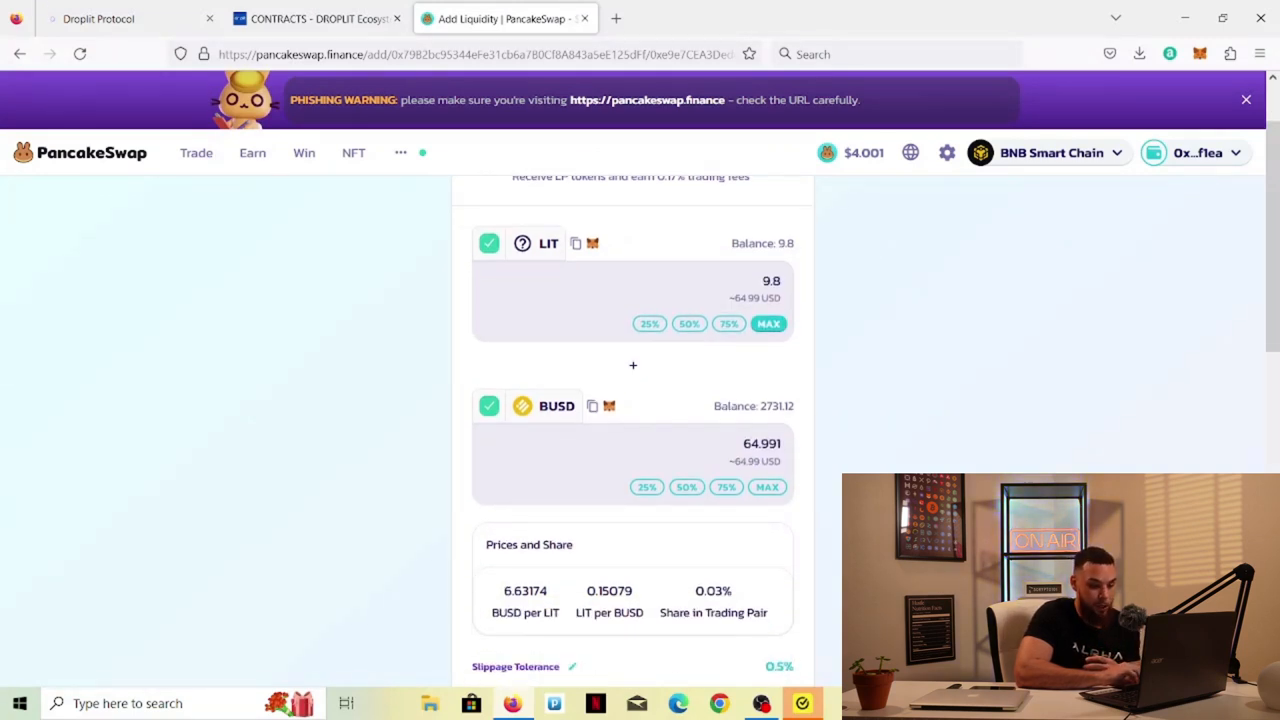
scroll(down, 3)
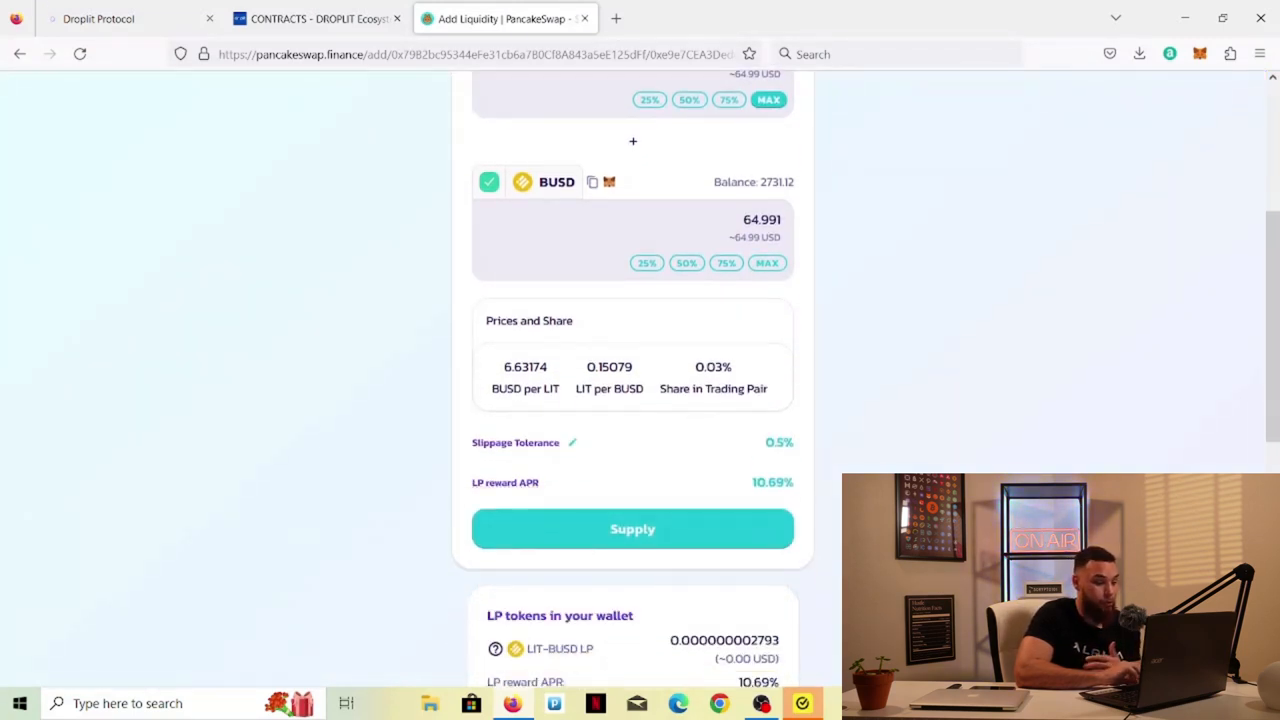
click(632, 528)
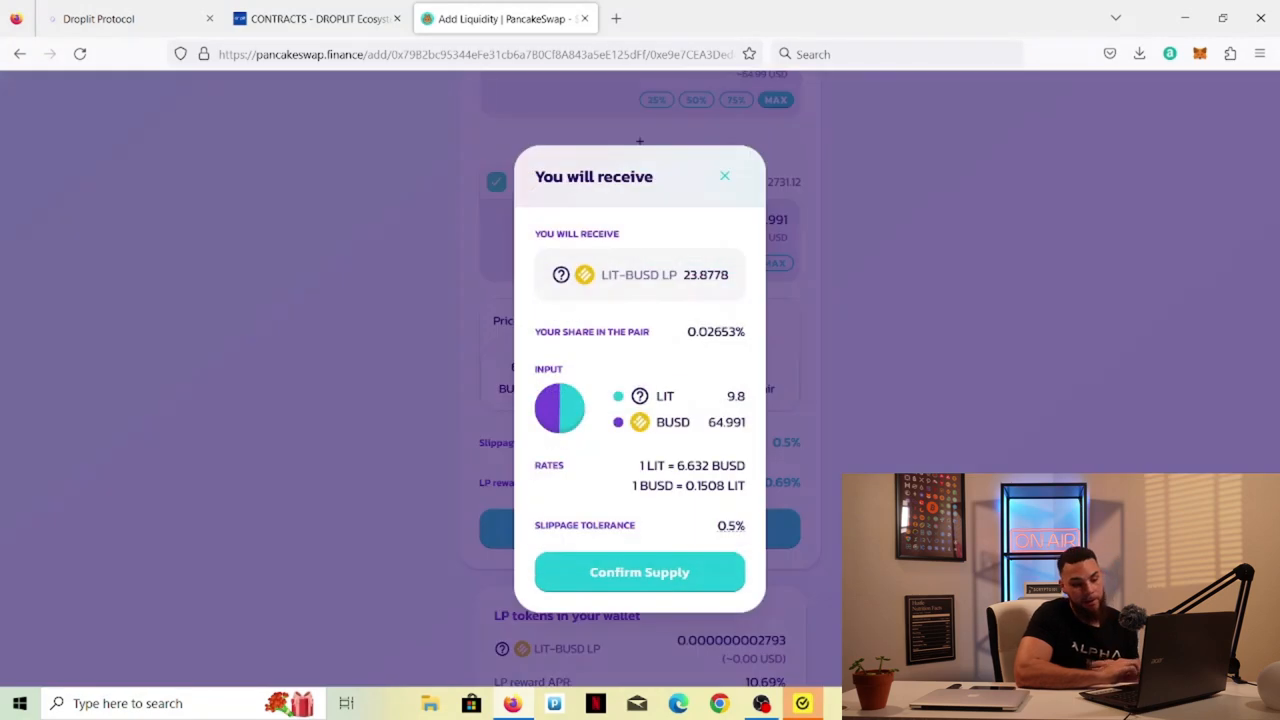
click(640, 572)
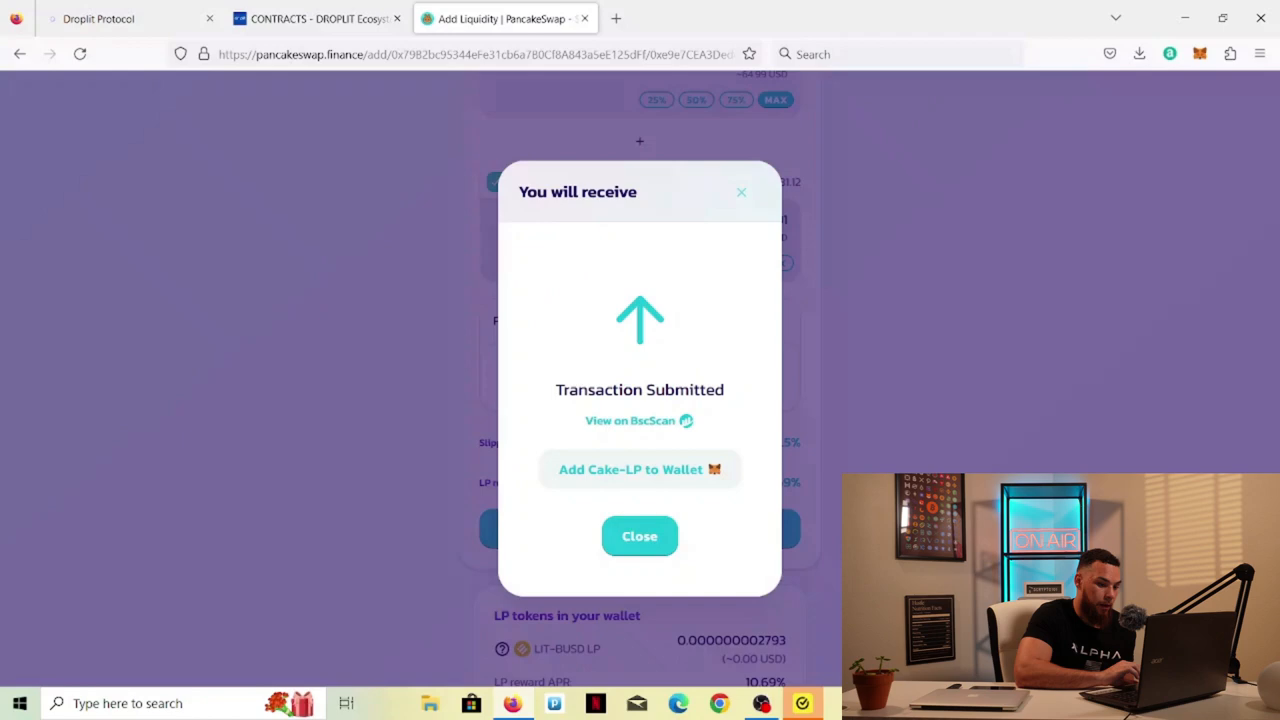
click(640, 536)
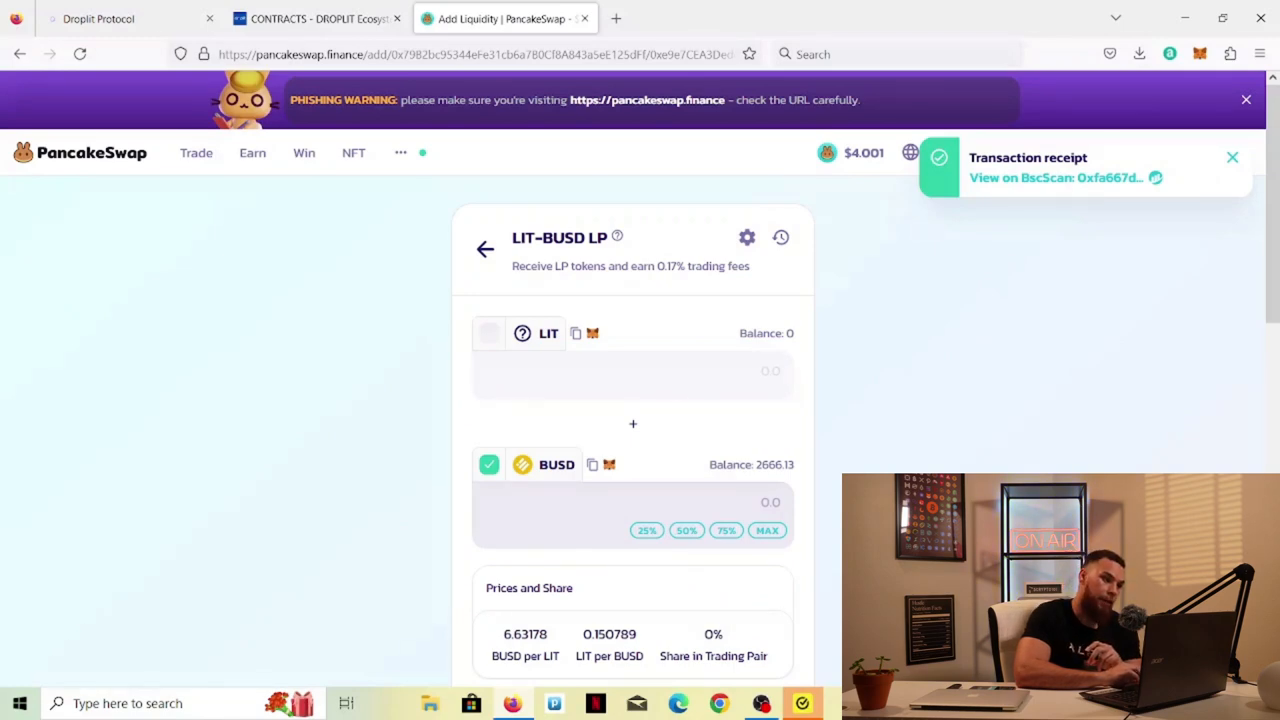
click(98, 18)
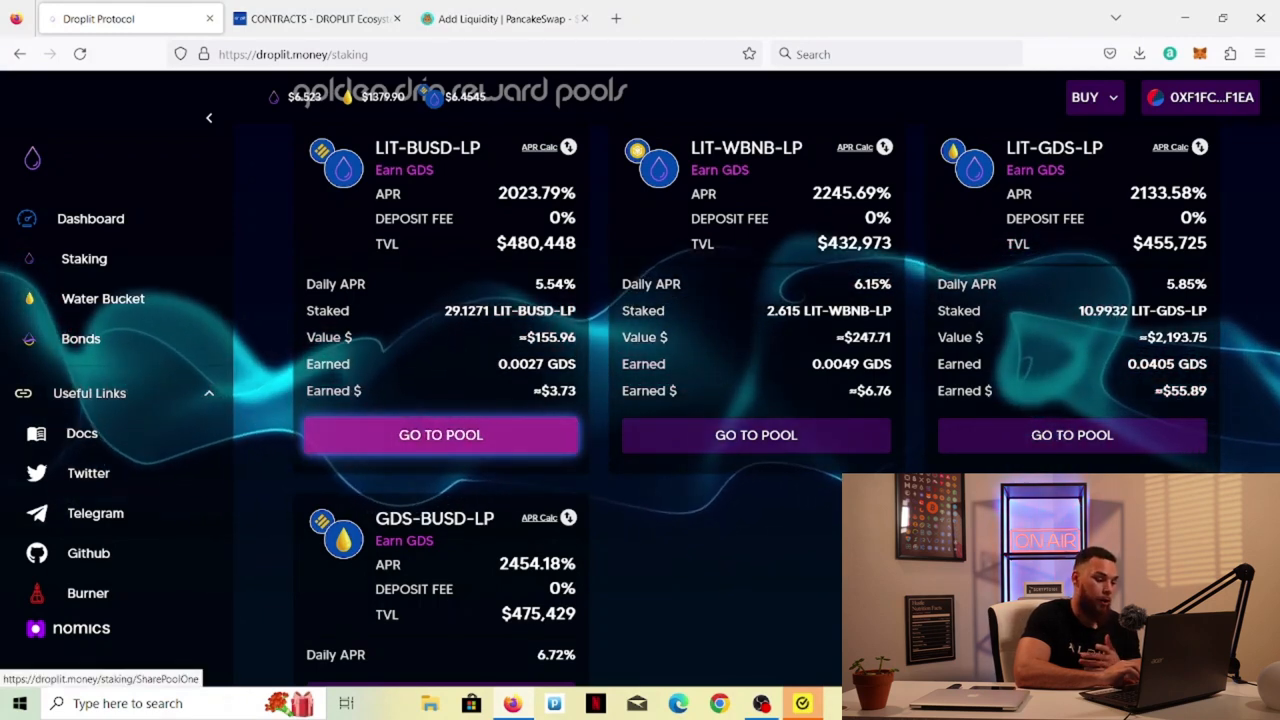
Step: Stake the full 23.40036366 LIT-BUSD-LP balance in the LIT-BUSD pool, then go to the Boardroom
click(440, 434)
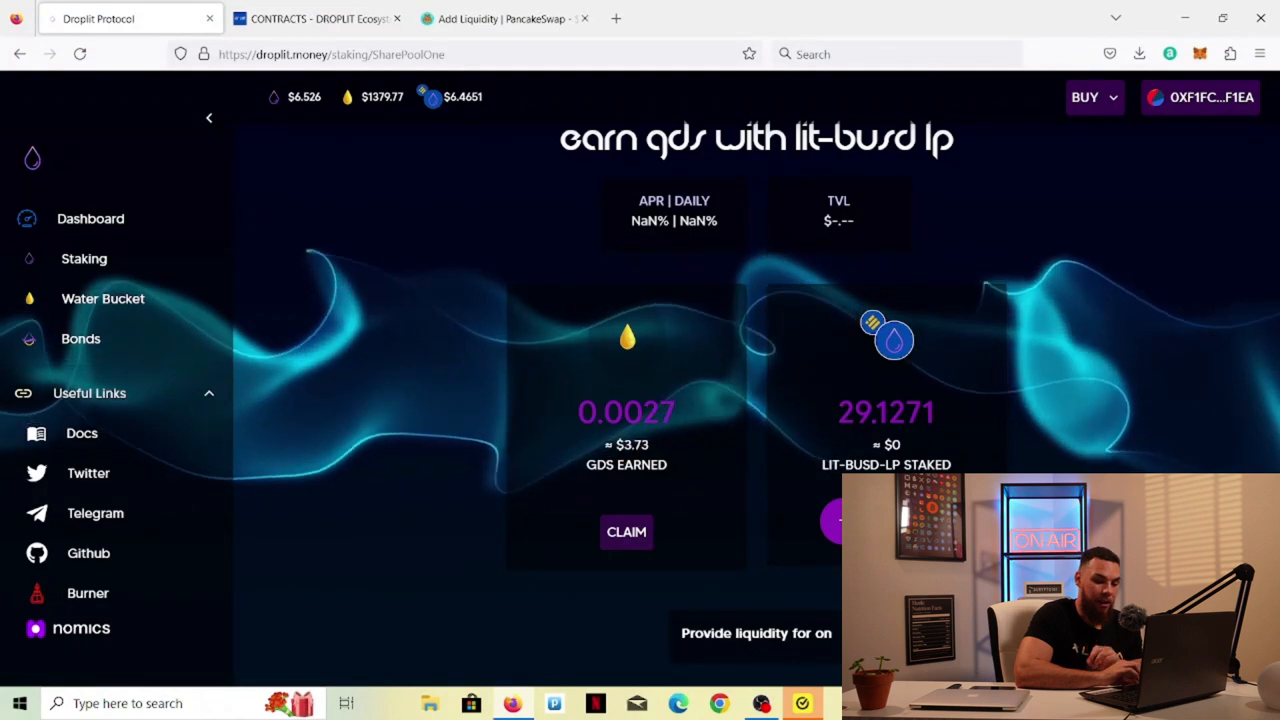
click(836, 520)
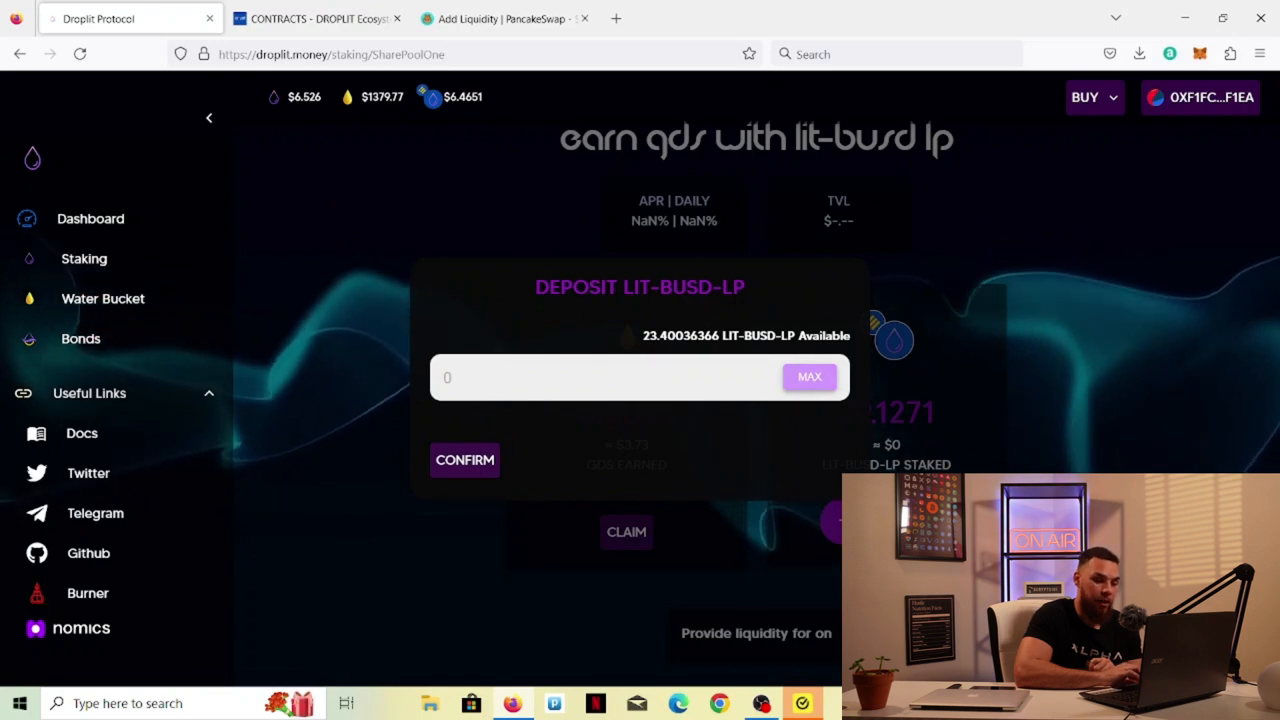
click(808, 376)
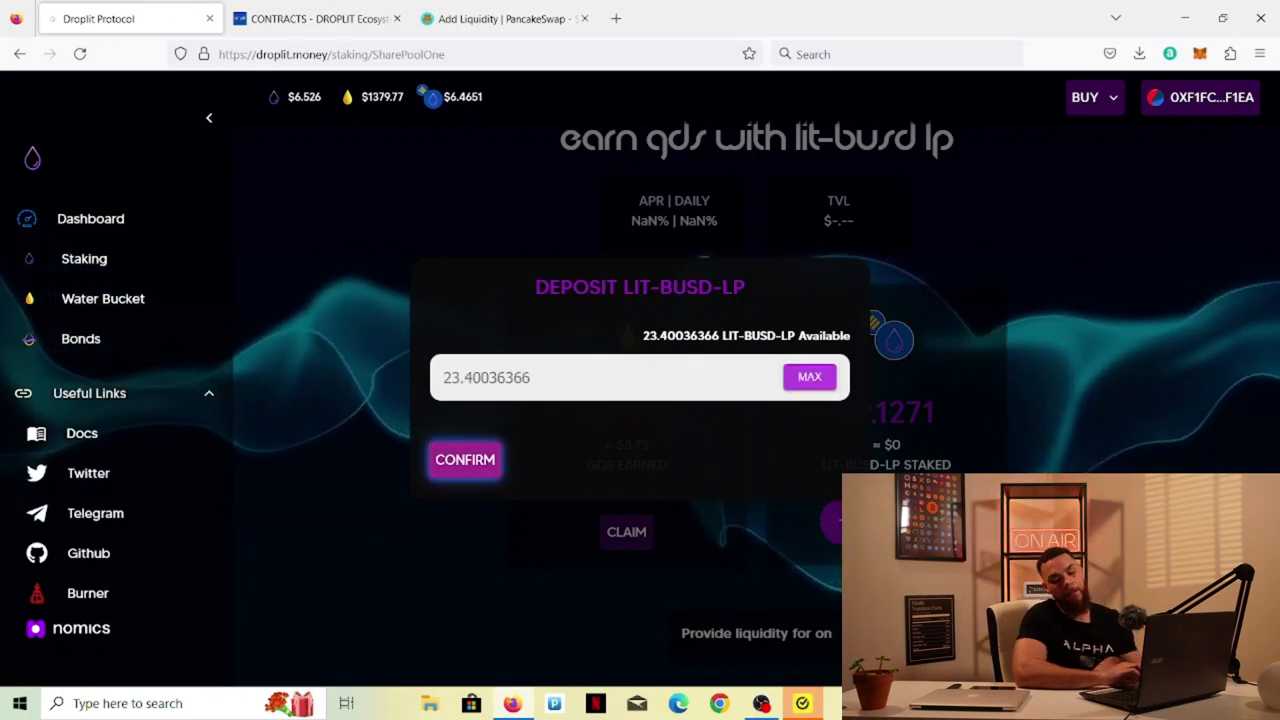
click(464, 458)
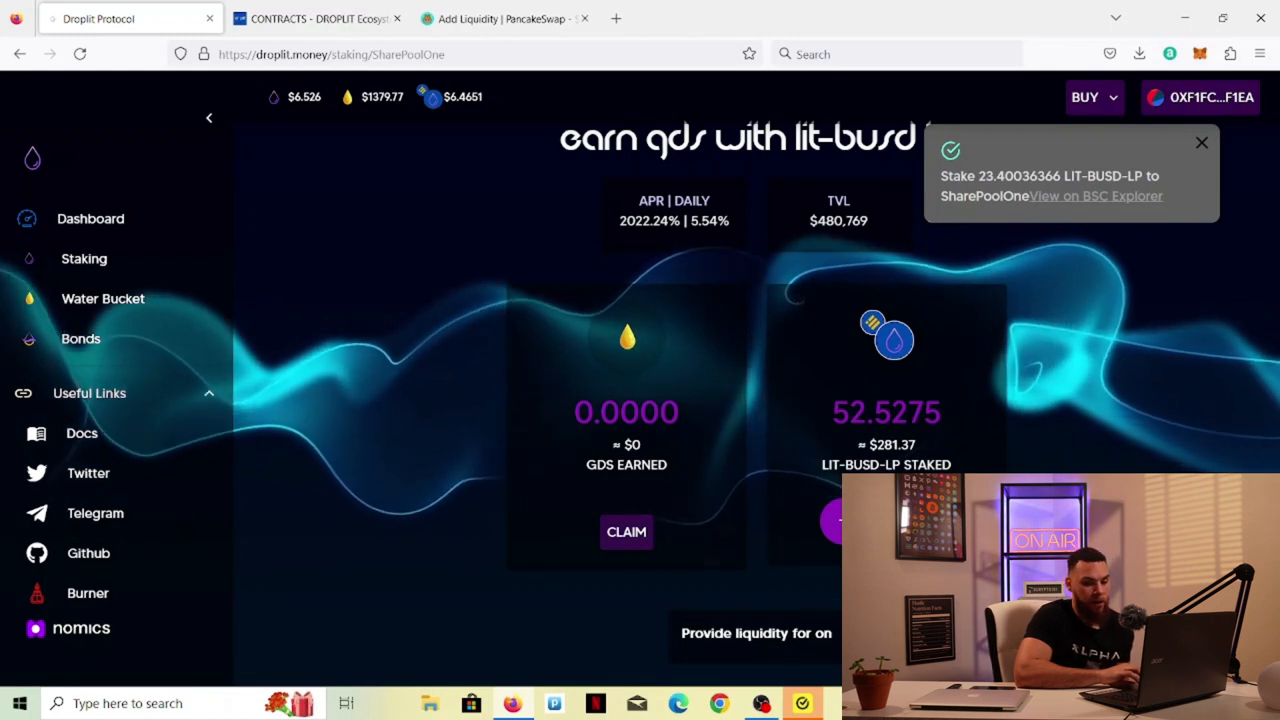
click(1200, 142)
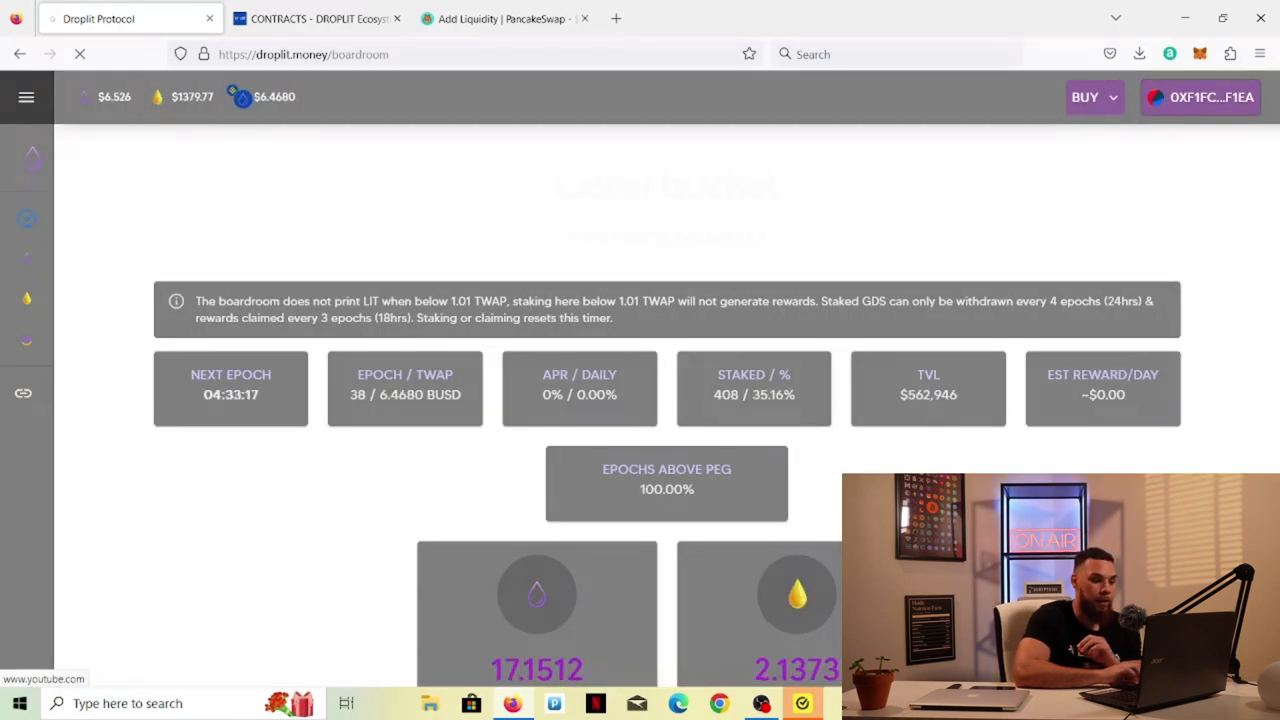
Step: Scroll through the boardroom stats and dashboard to review the ~$2.41M total value locked and token prices
scroll(down, 3)
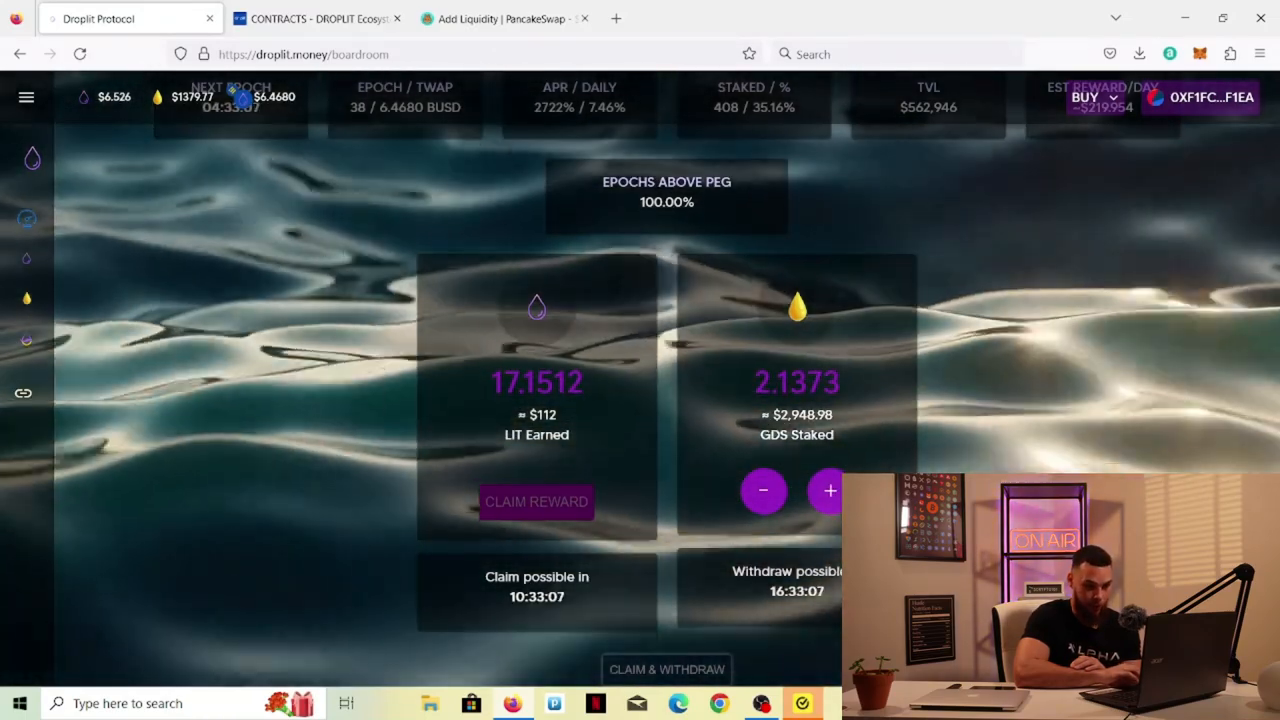
scroll(up, 3)
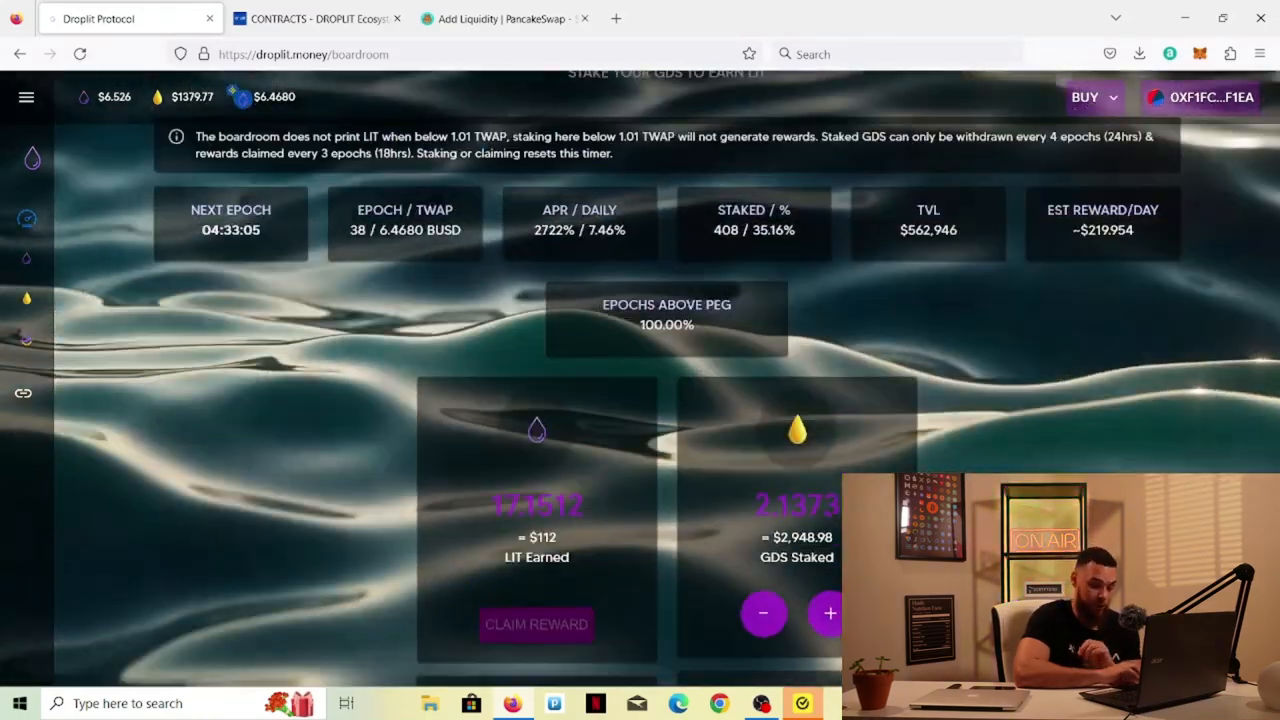
scroll(down, 3)
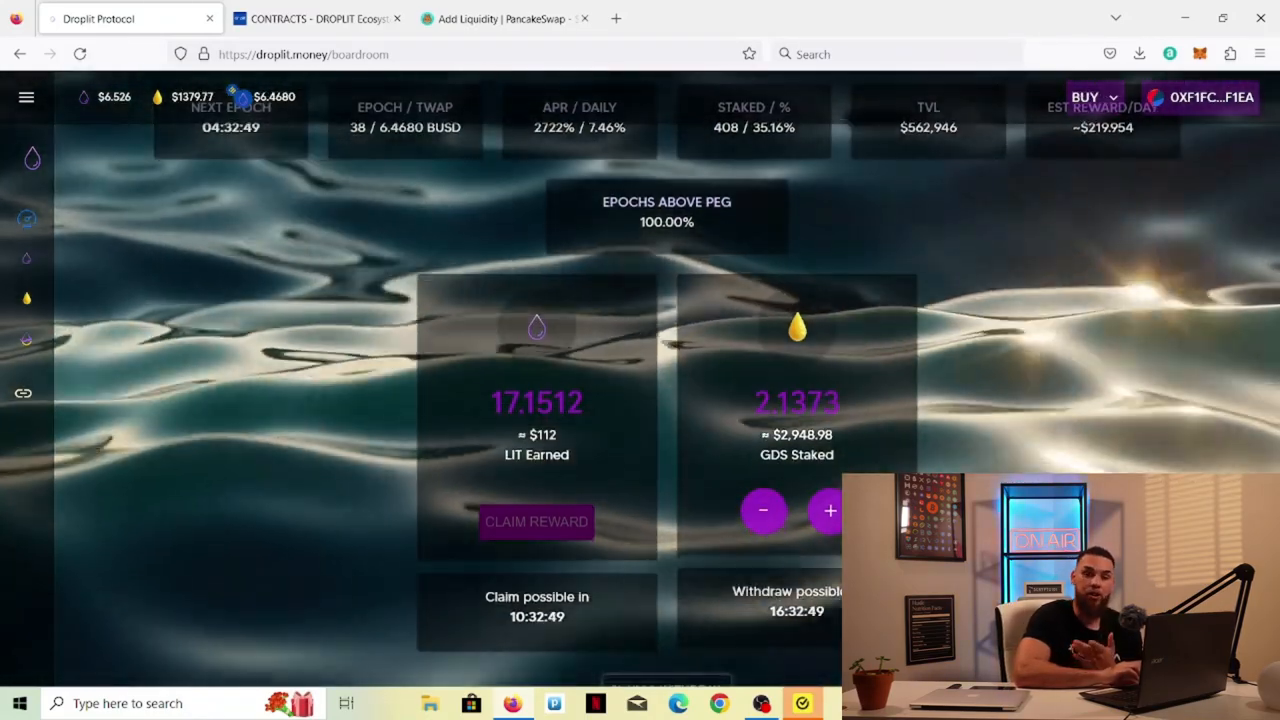
scroll(down, 3)
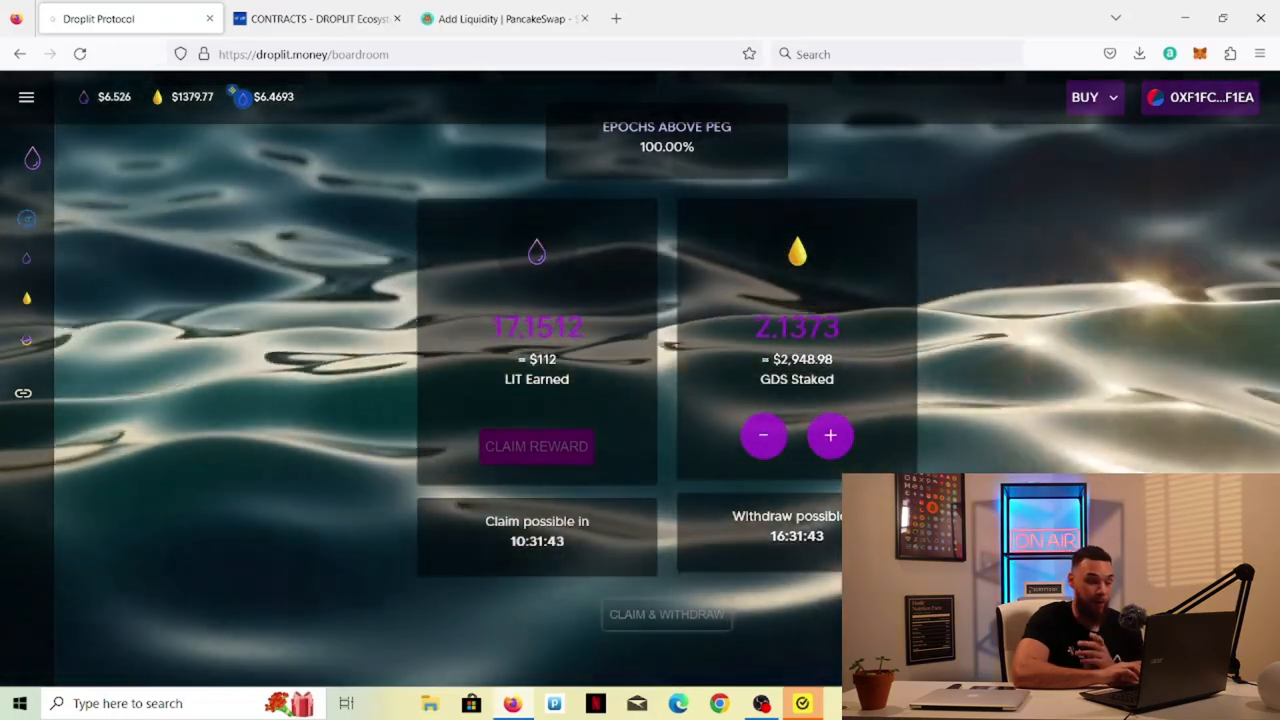
scroll(up, 3)
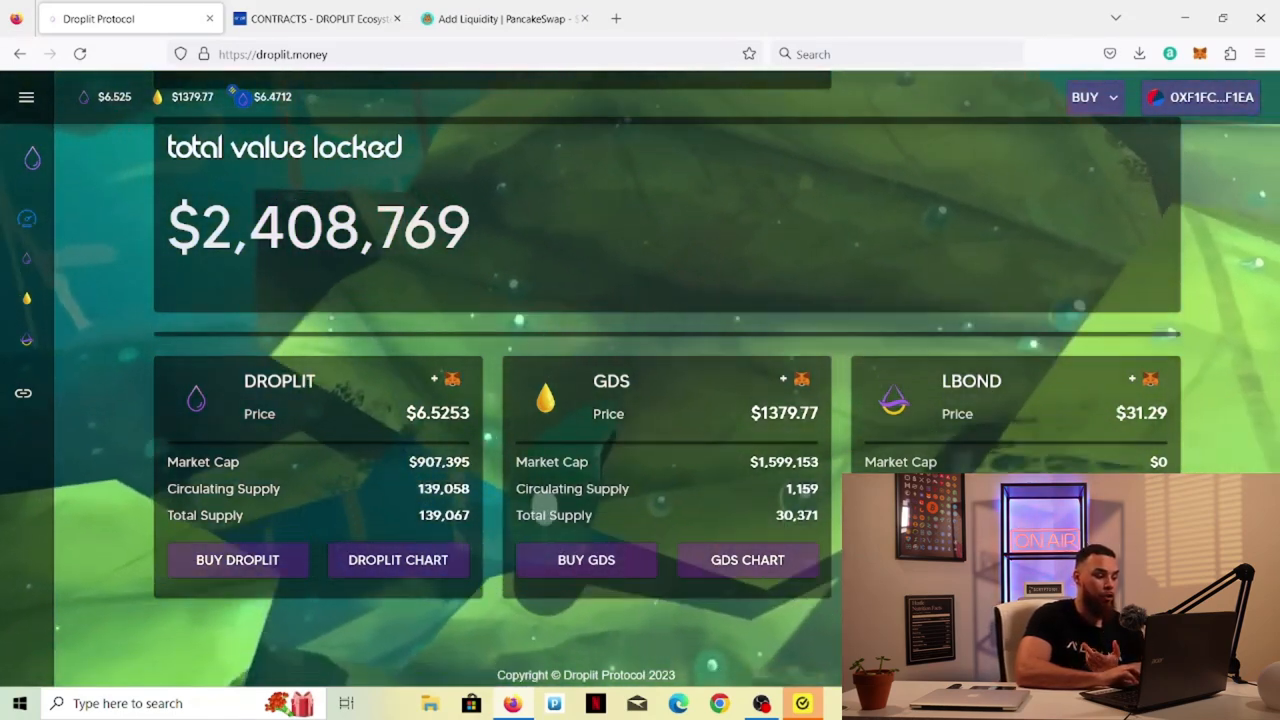
scroll(up, 3)
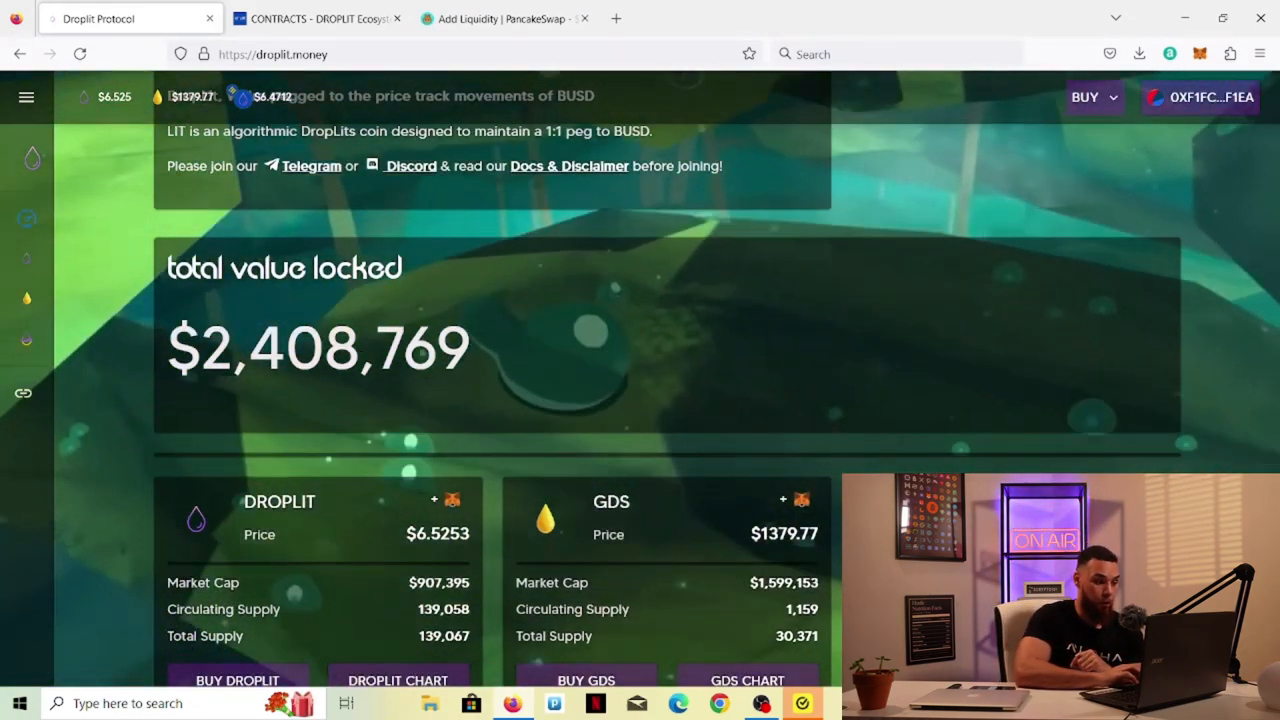